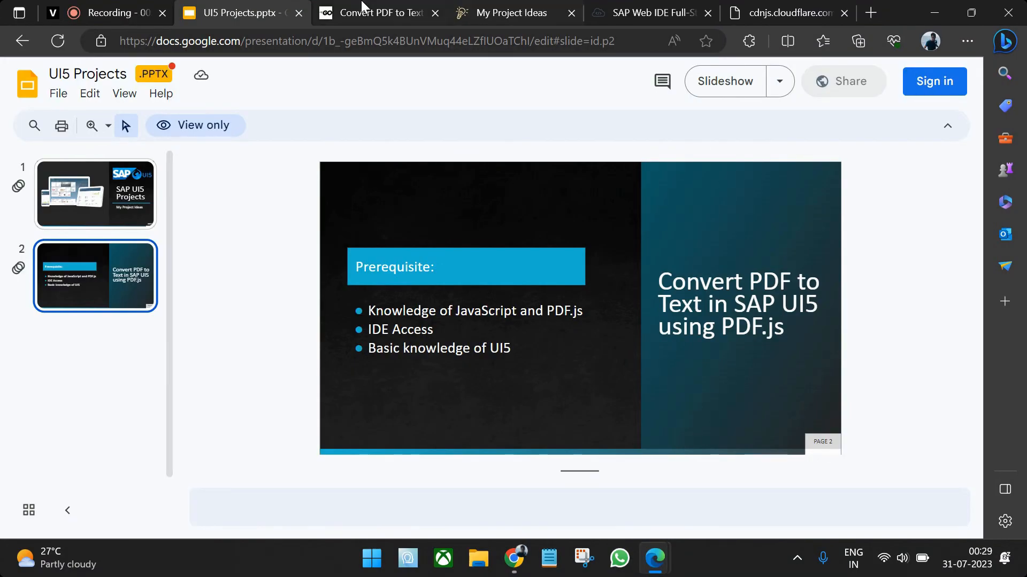
Step: Switch to the 'Convert PDF to Text' GoCoding tutorial tab
click(376, 12)
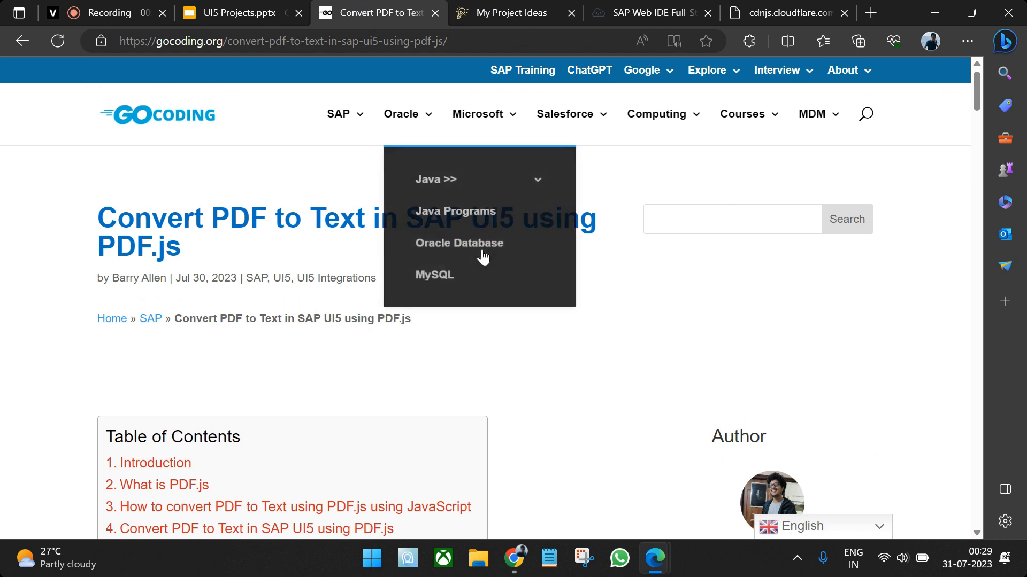
Step: Scroll the GoCoding article past the CDN link and View code to its Output section
scroll(down, 3)
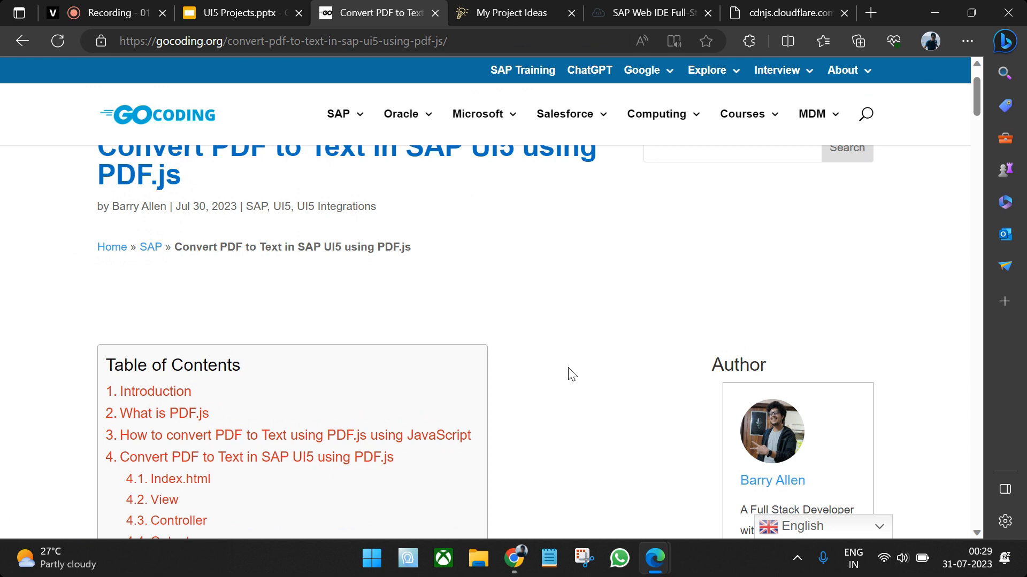
scroll(down, 3)
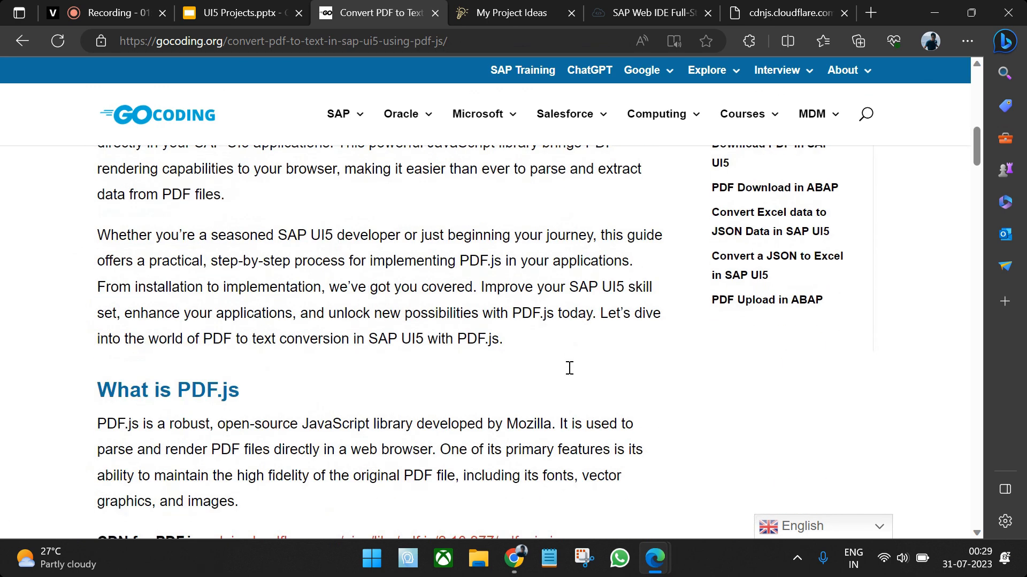
scroll(down, 3)
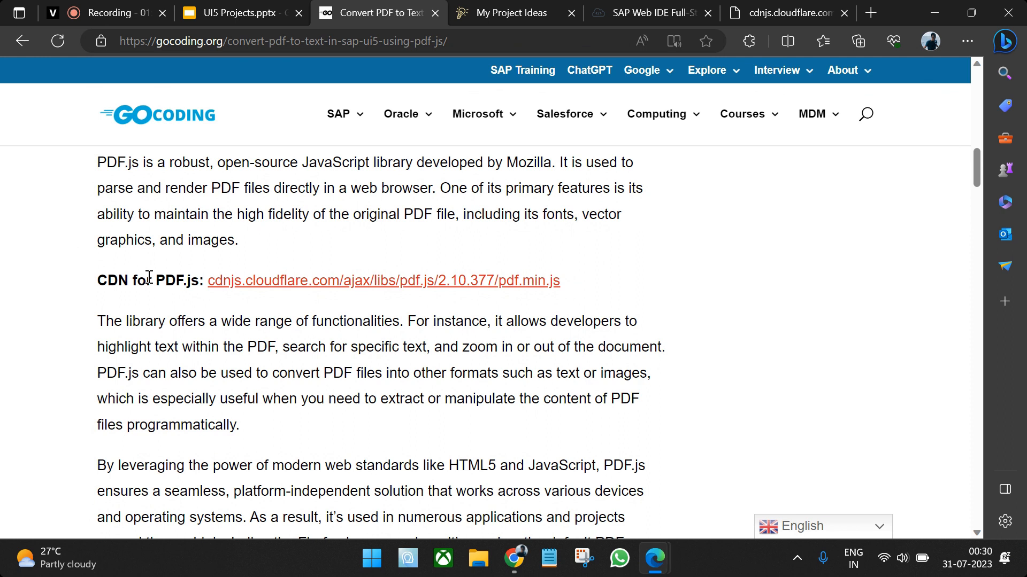
scroll(down, 3)
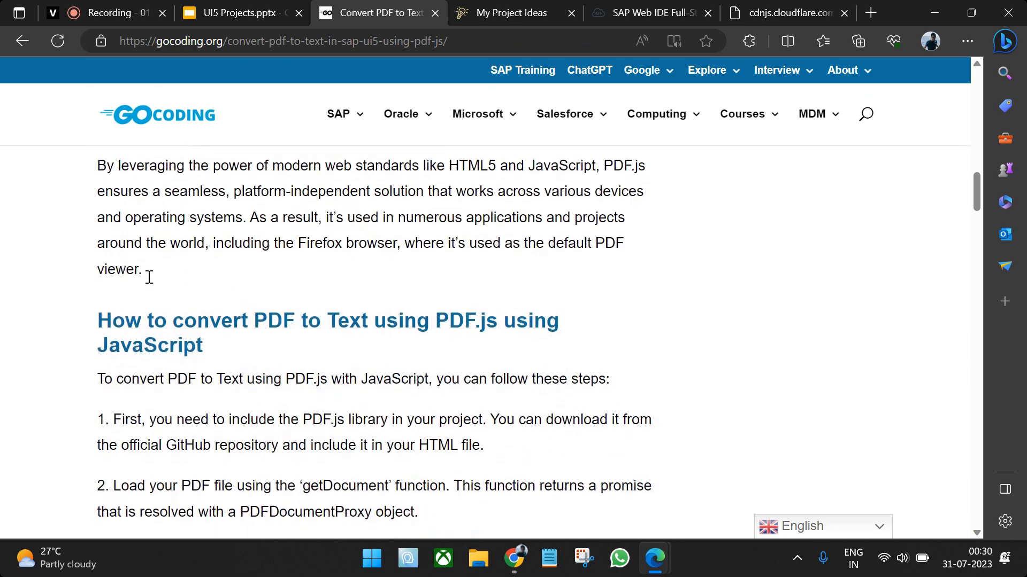
scroll(down, 3)
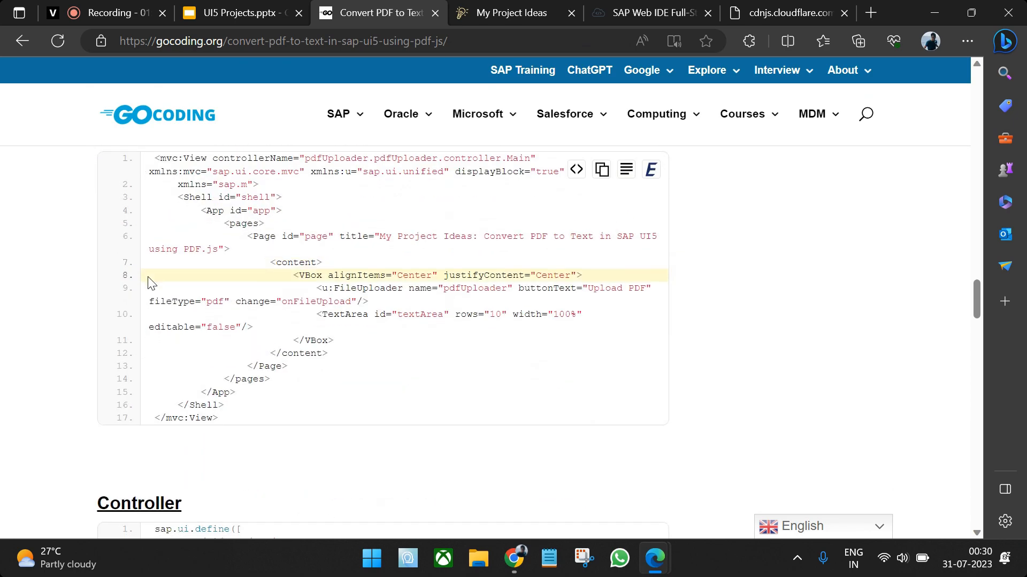
scroll(down, 3)
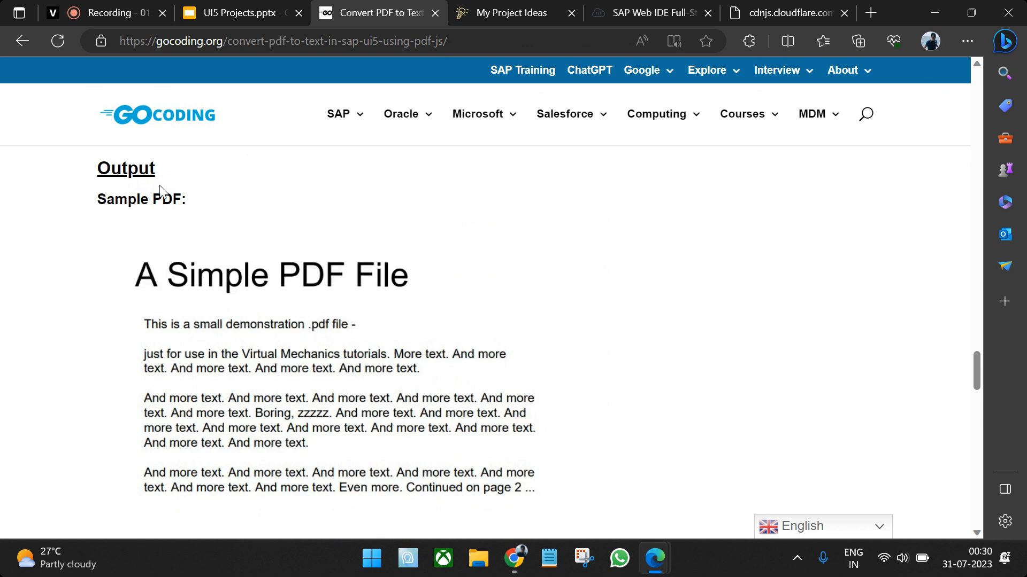
scroll(down, 3)
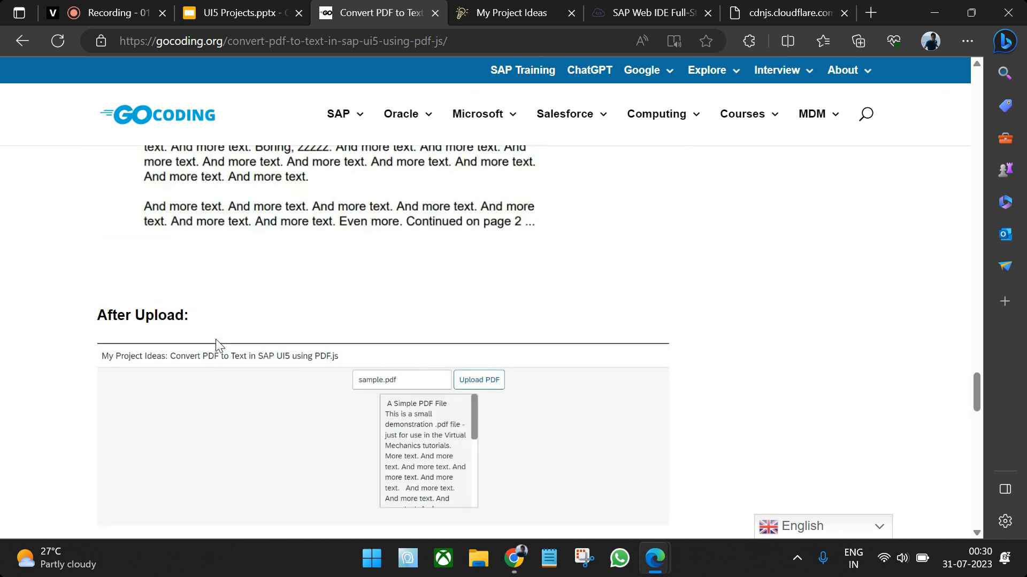
scroll(up, 3)
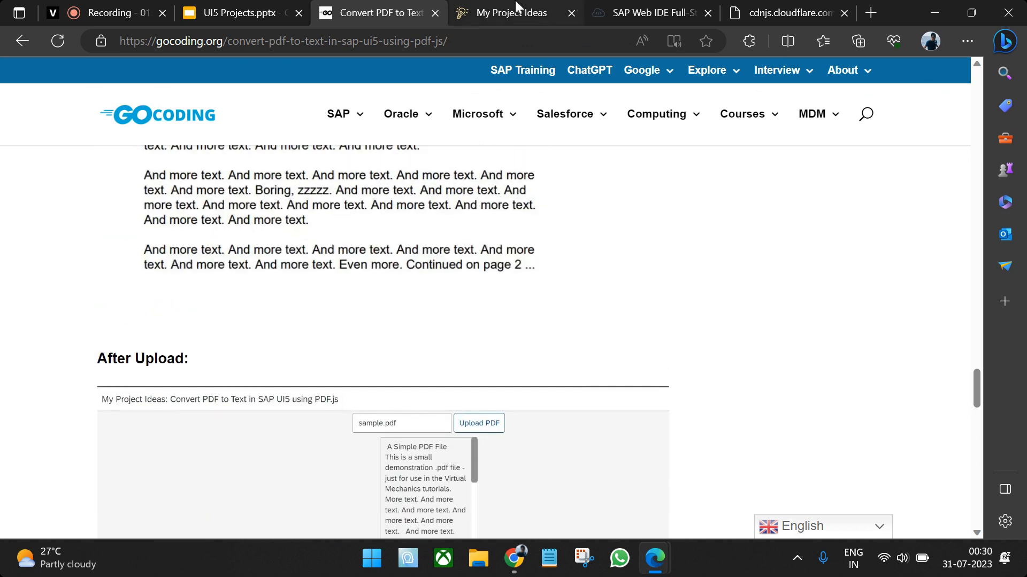
Step: Upload sample.pdf into My Project Ideas and compare the extracted text with the original PDF
click(509, 13)
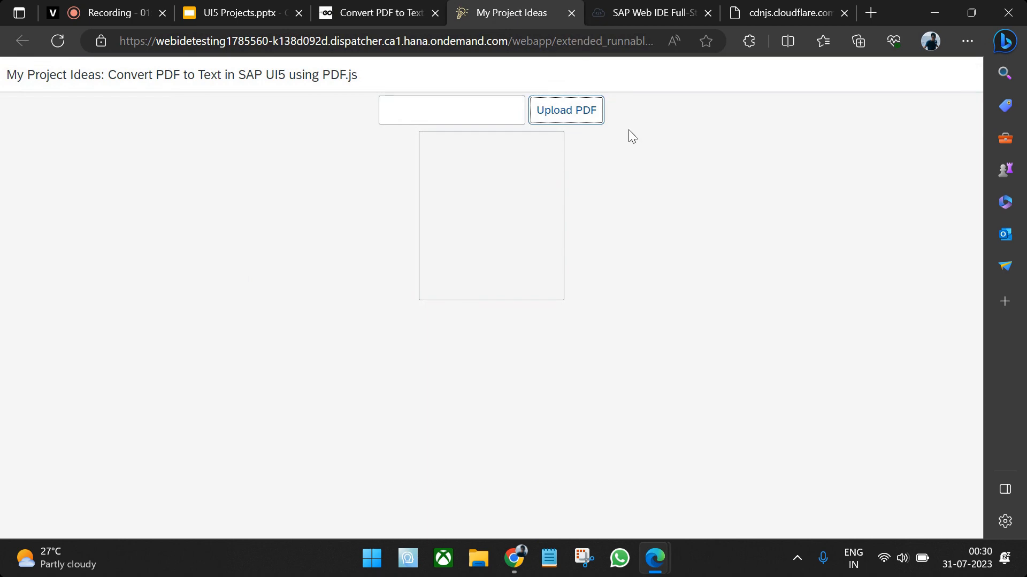
mouse_move(701, 301)
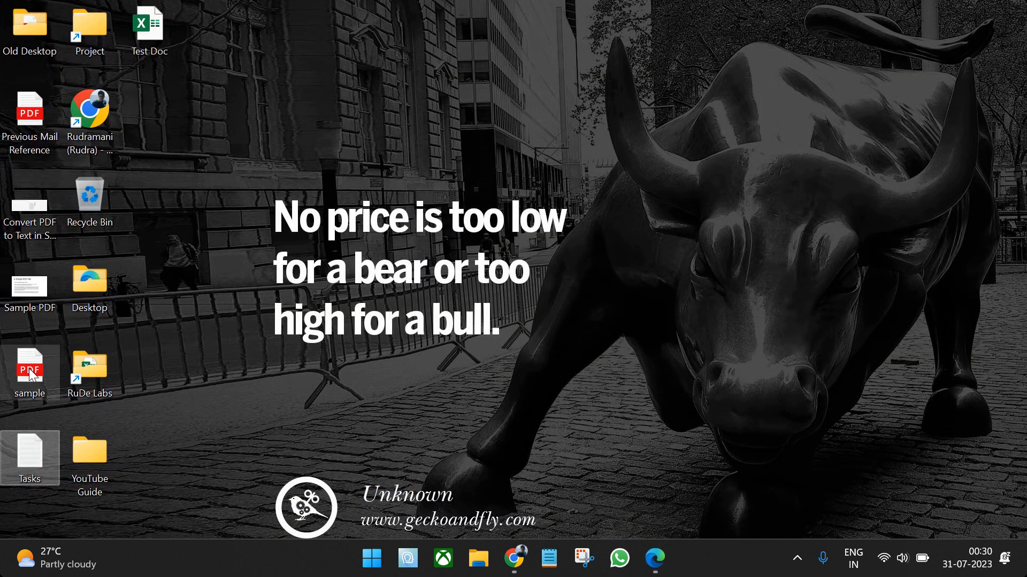
double_click(29, 373)
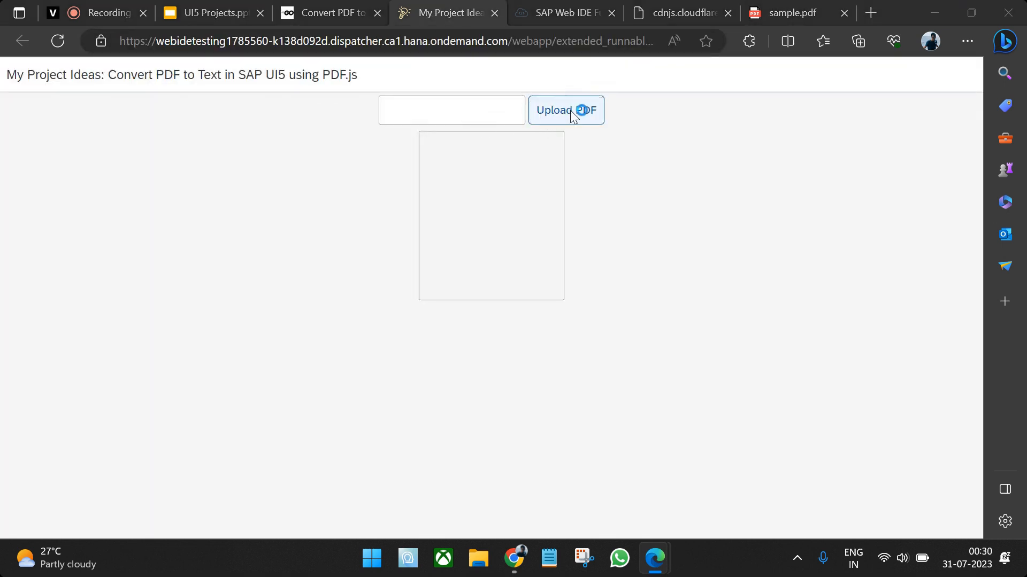
click(565, 109)
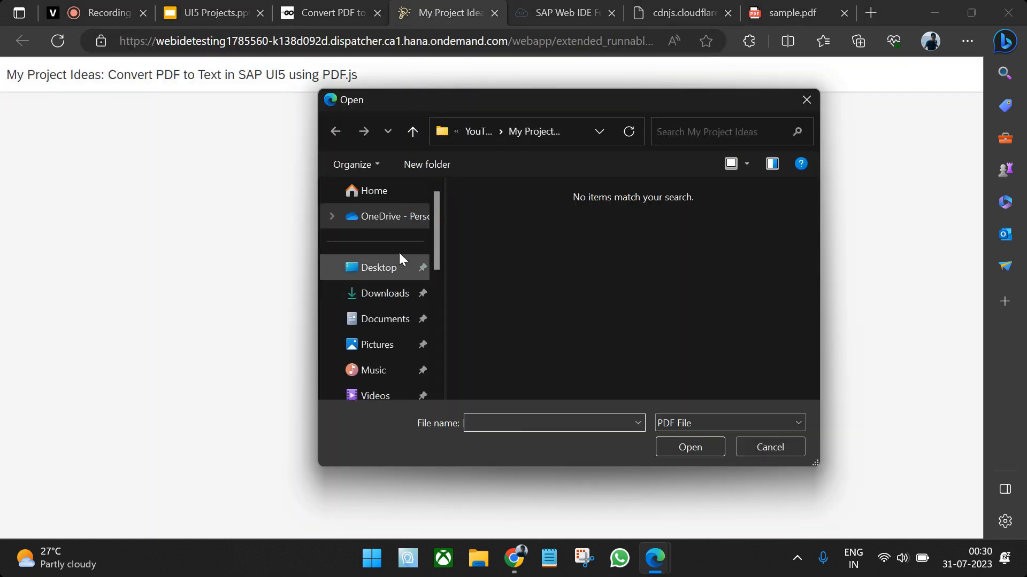
click(378, 268)
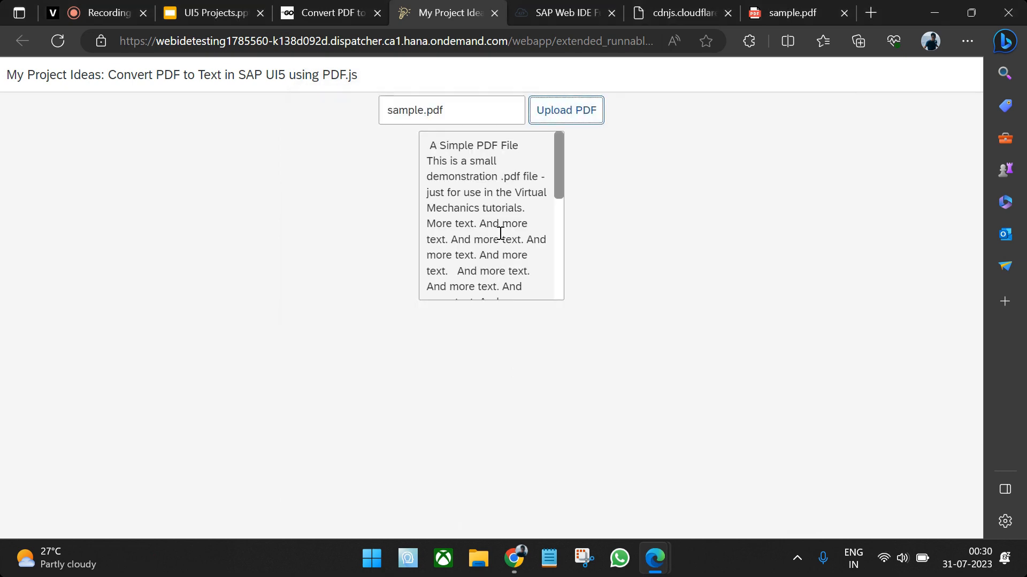
click(791, 13)
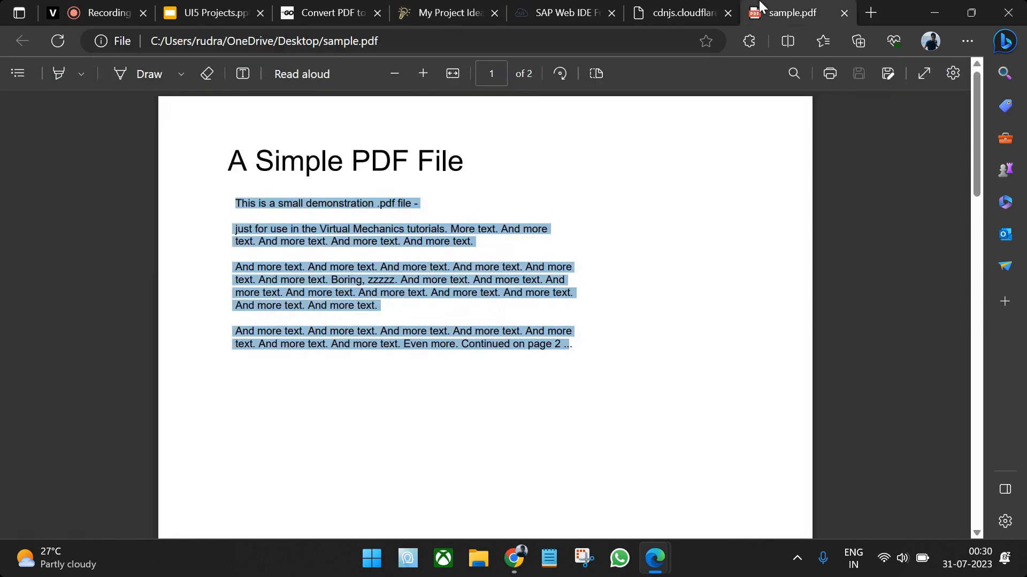
click(563, 12)
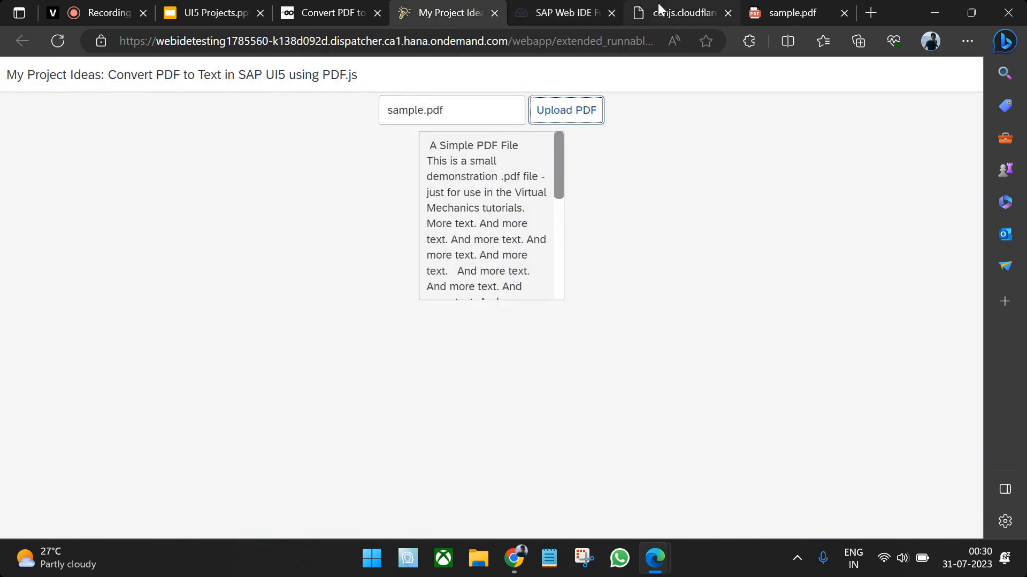
Step: Review index.html's PDF.js 2.10.377 script tag and its cdnjs library page
click(563, 13)
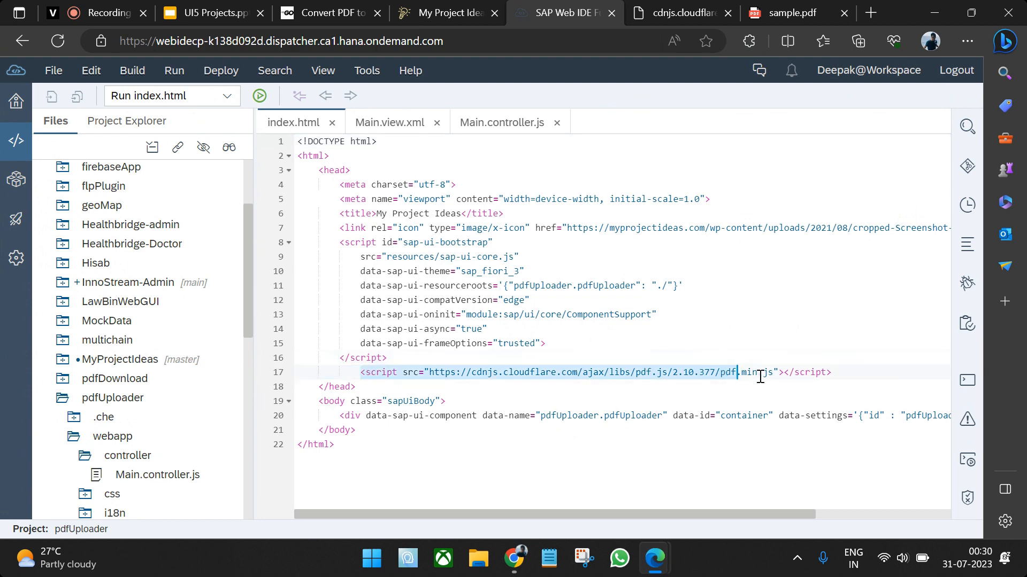
click(681, 12)
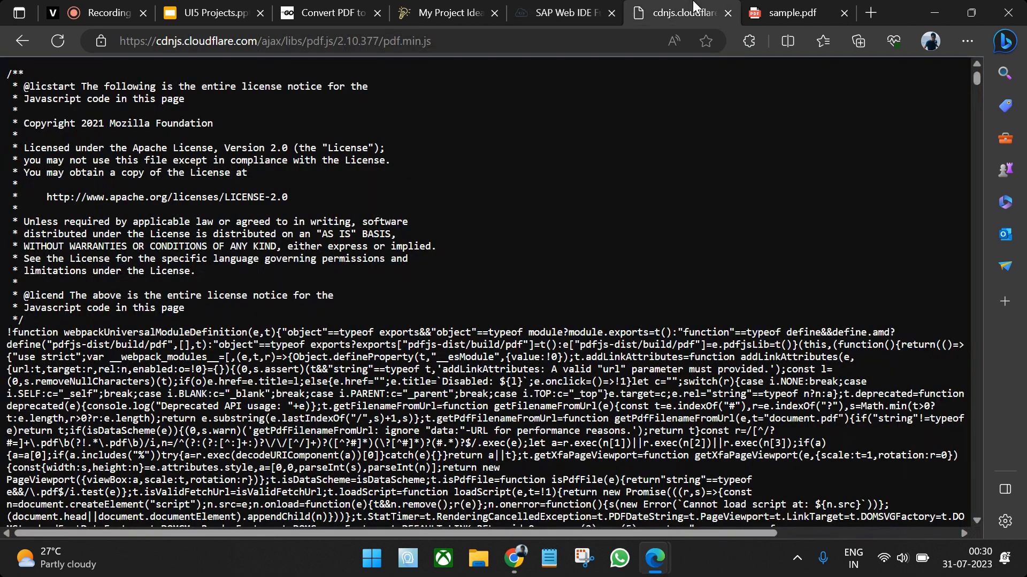
scroll(down, 3)
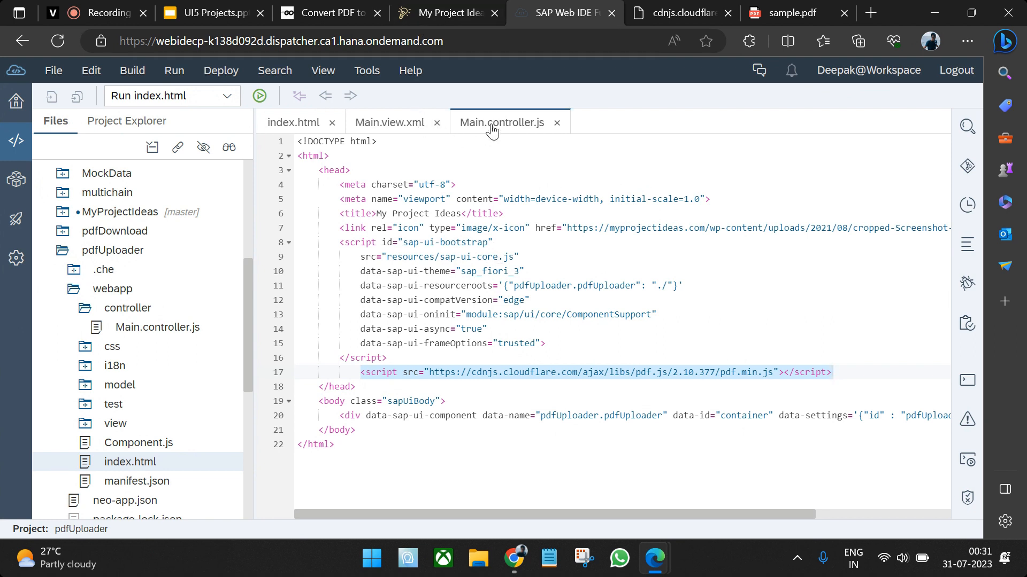
Step: Open Main.controller.js and trial-type a js/pdf dependency path into sap.ui.define
click(503, 122)
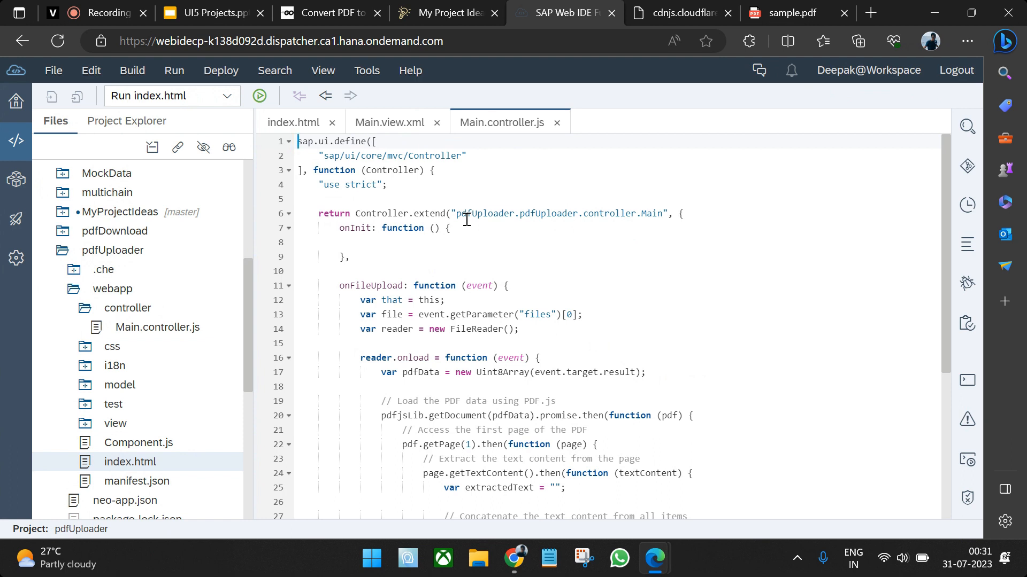
click(488, 156)
text(")
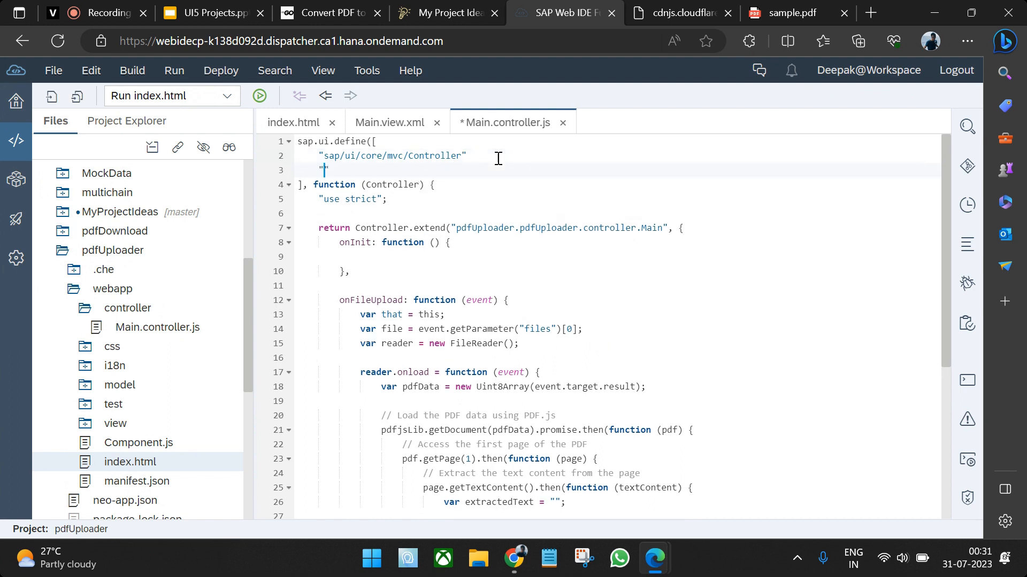
click(466, 228)
text(pdfUploader/pdfUploader/)
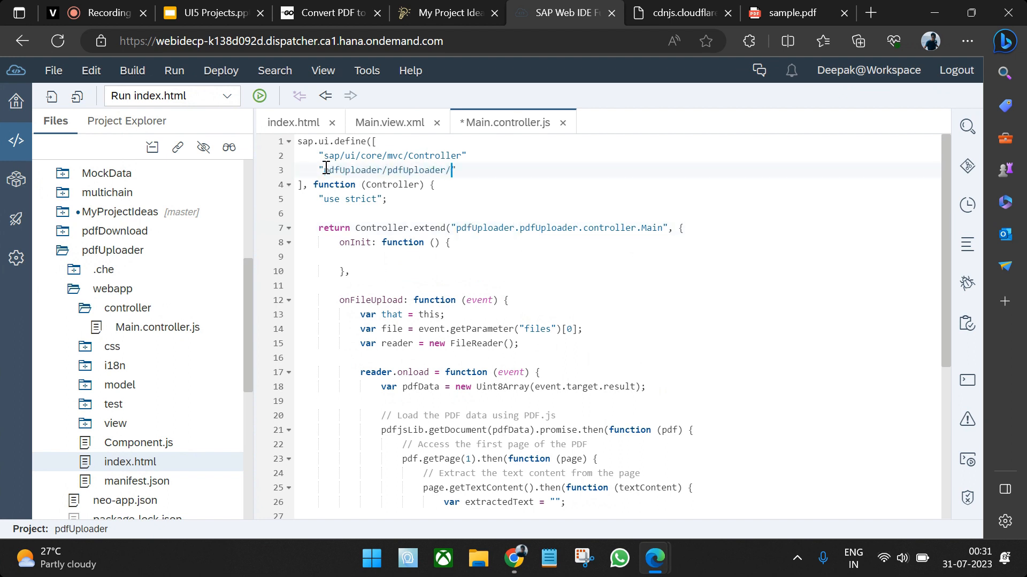
text(js/)
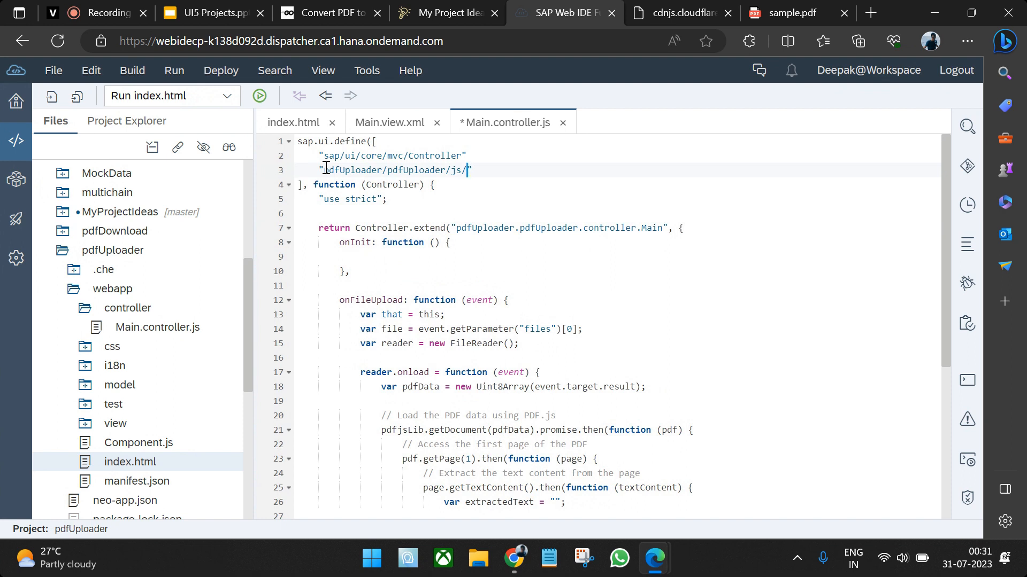
text(pdf)
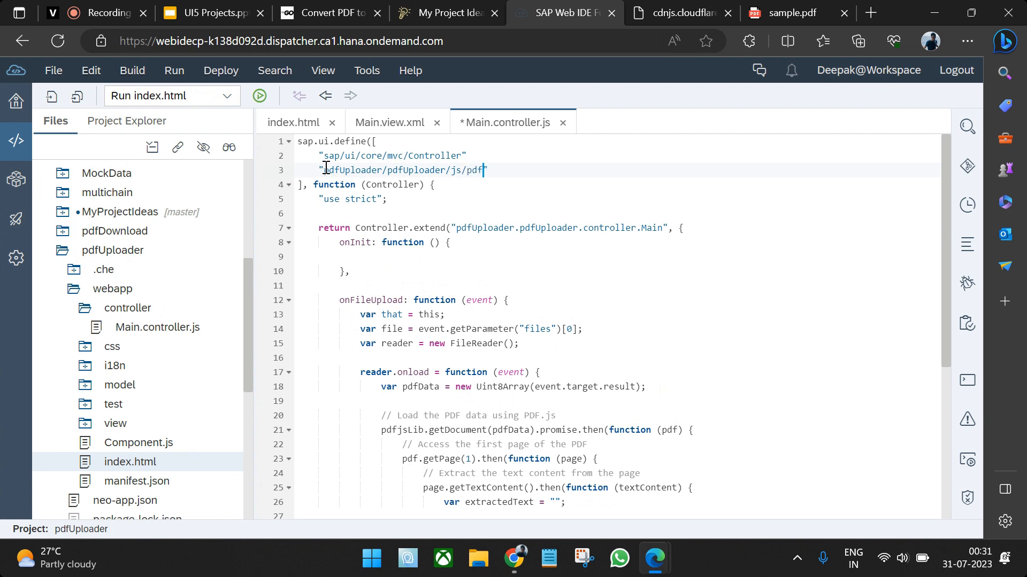
text(js)
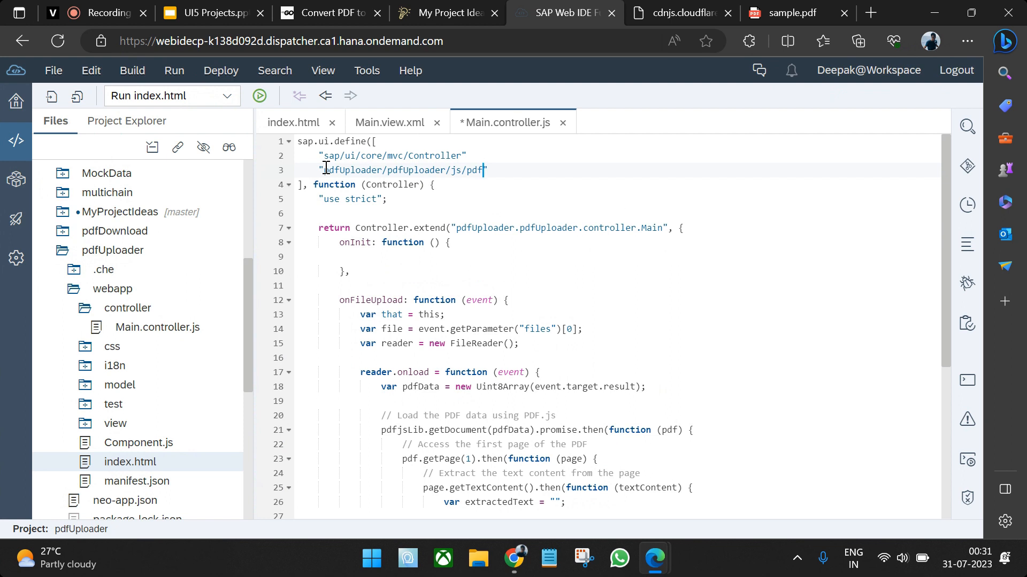
text(fi)
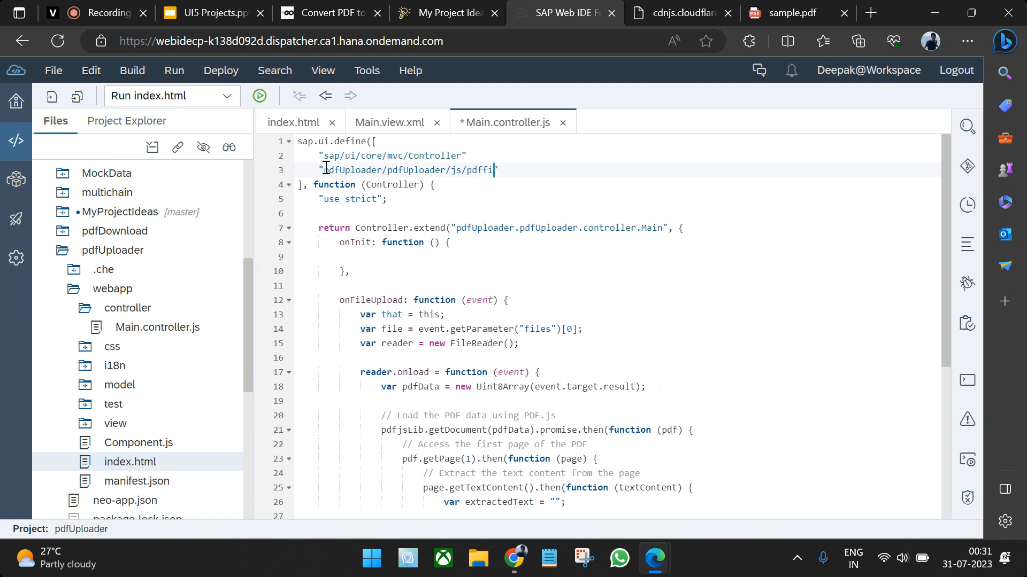
text(le)
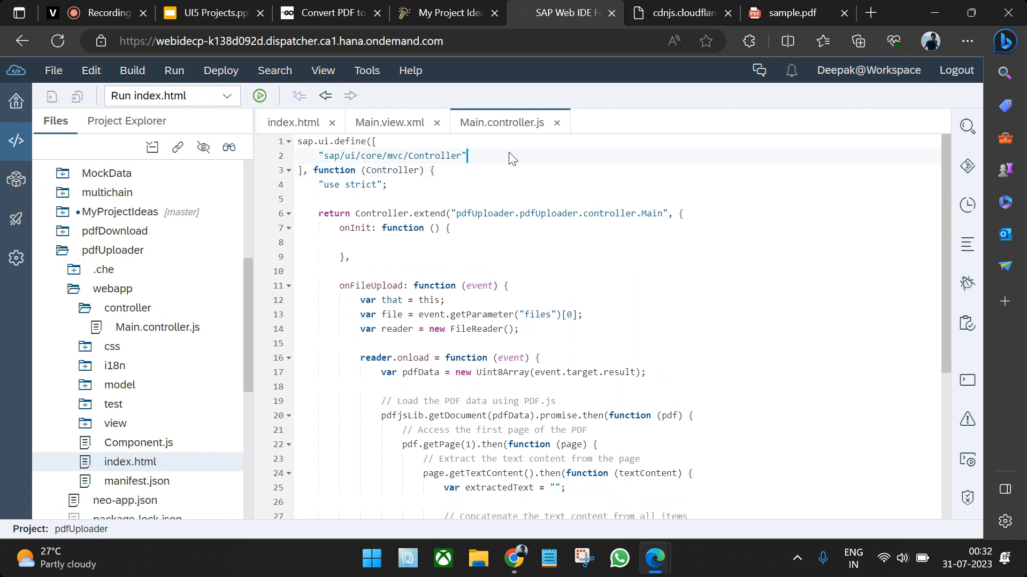
scroll(down, 3)
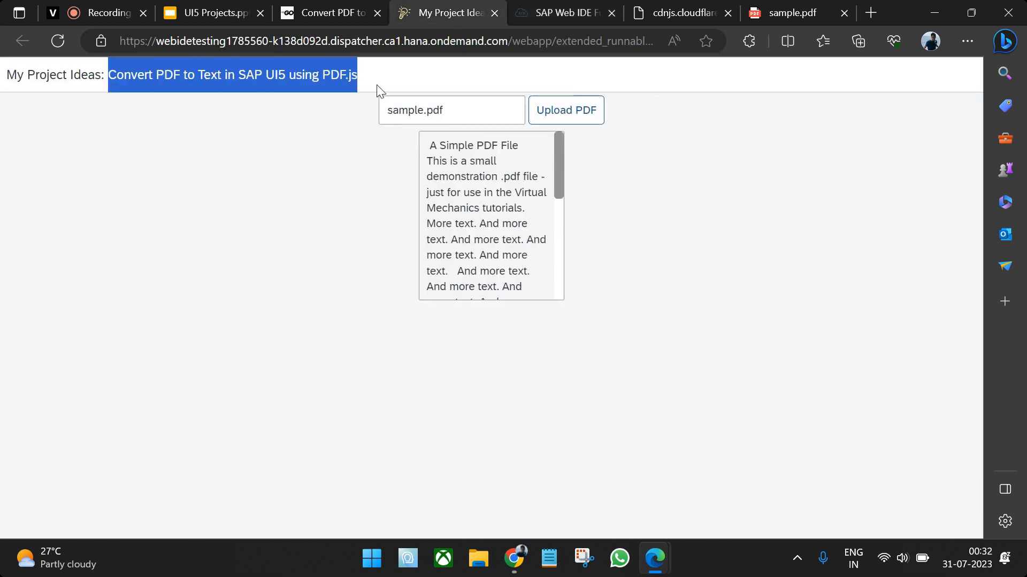
click(560, 12)
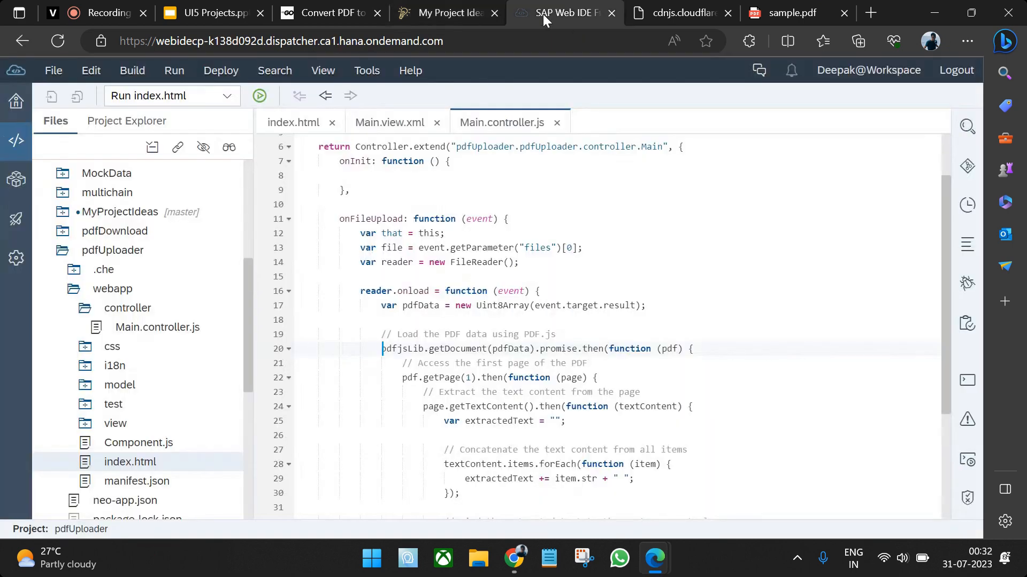
click(389, 122)
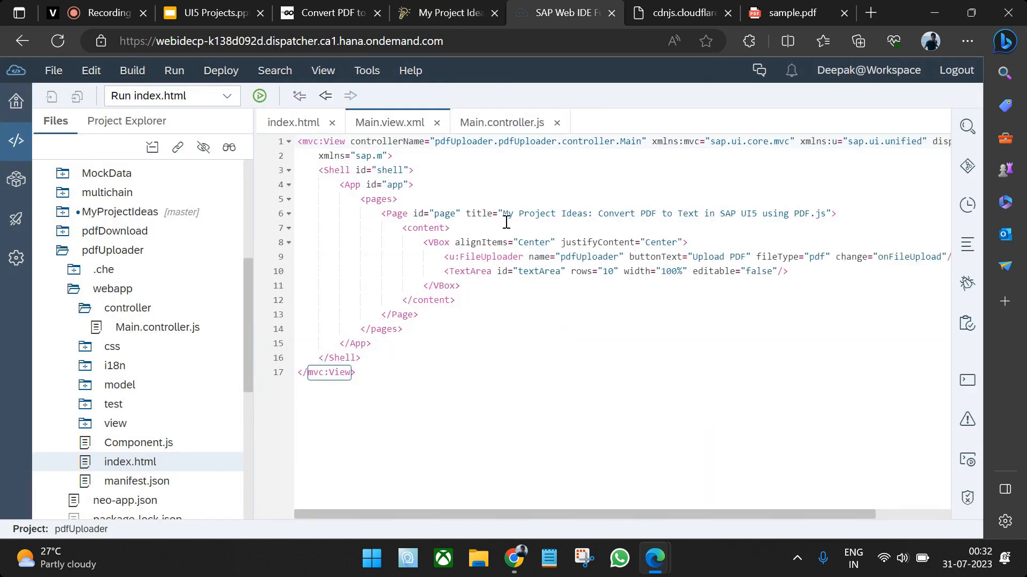
click(841, 213)
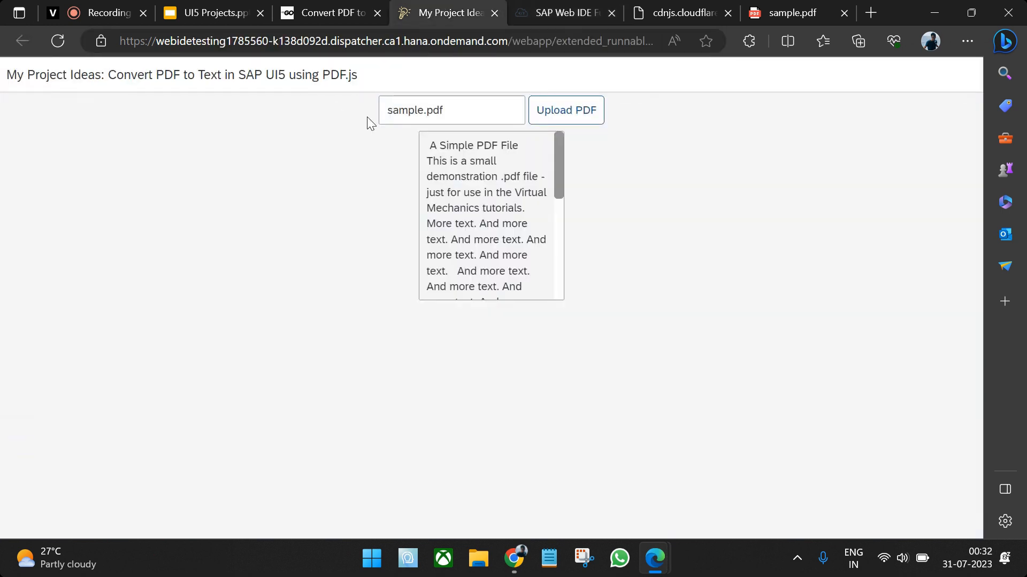
mouse_move(365, 116)
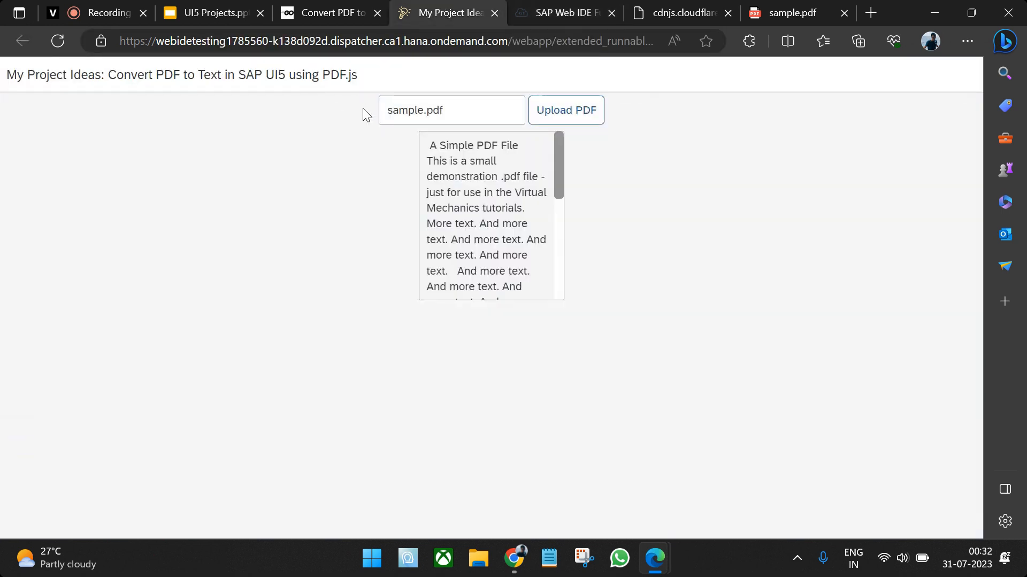
mouse_move(565, 110)
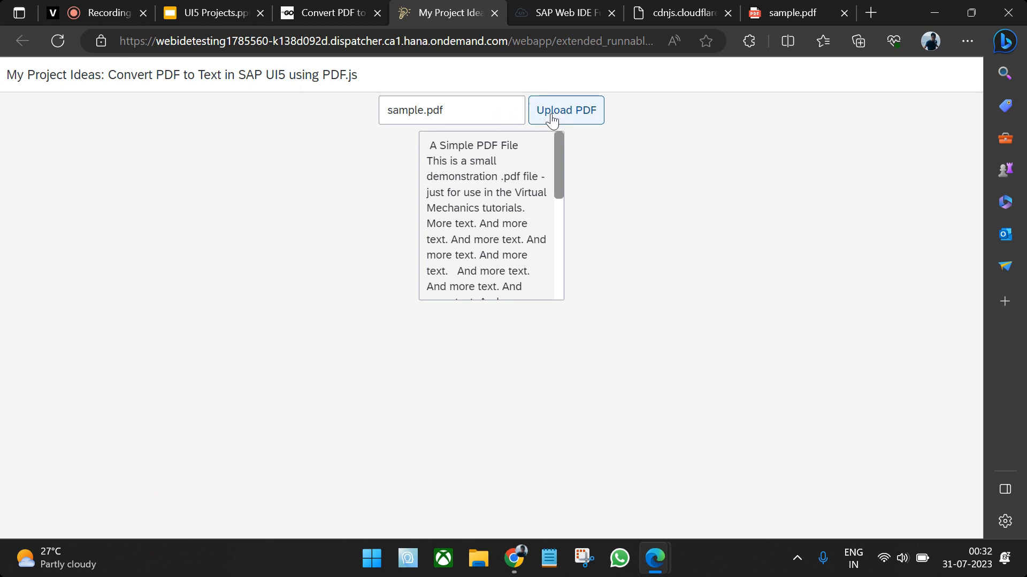
mouse_move(496, 135)
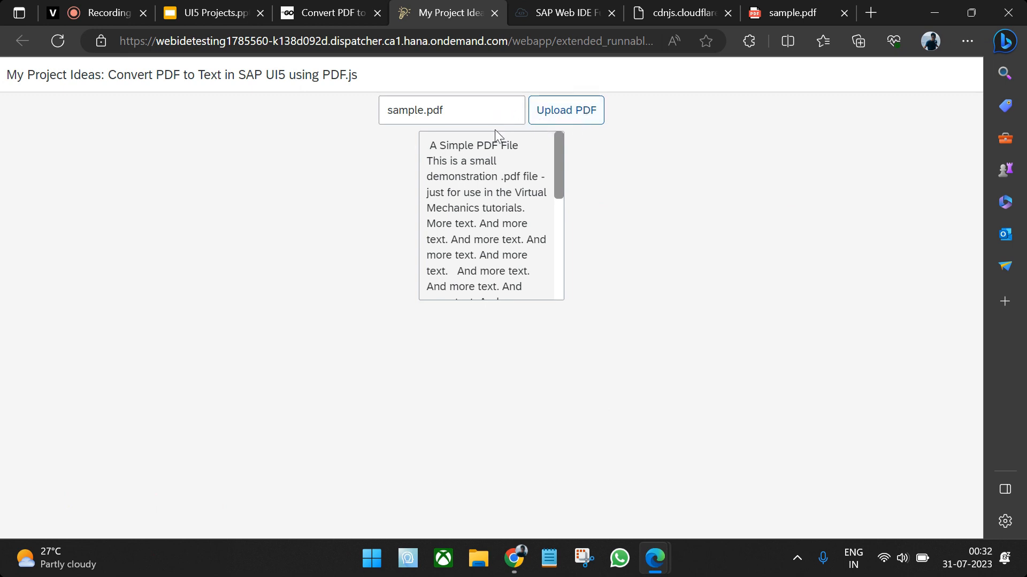
mouse_move(478, 191)
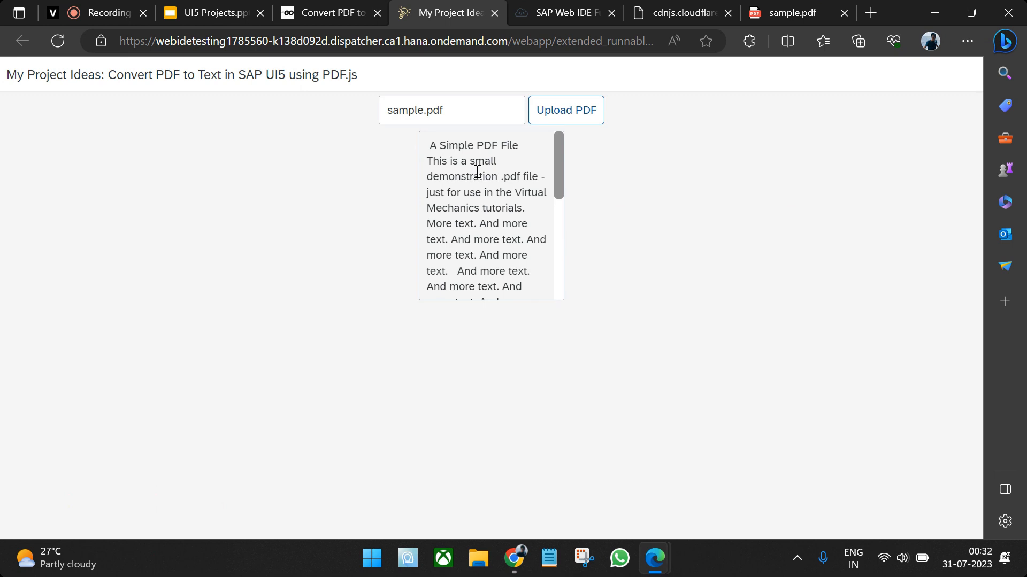
click(562, 13)
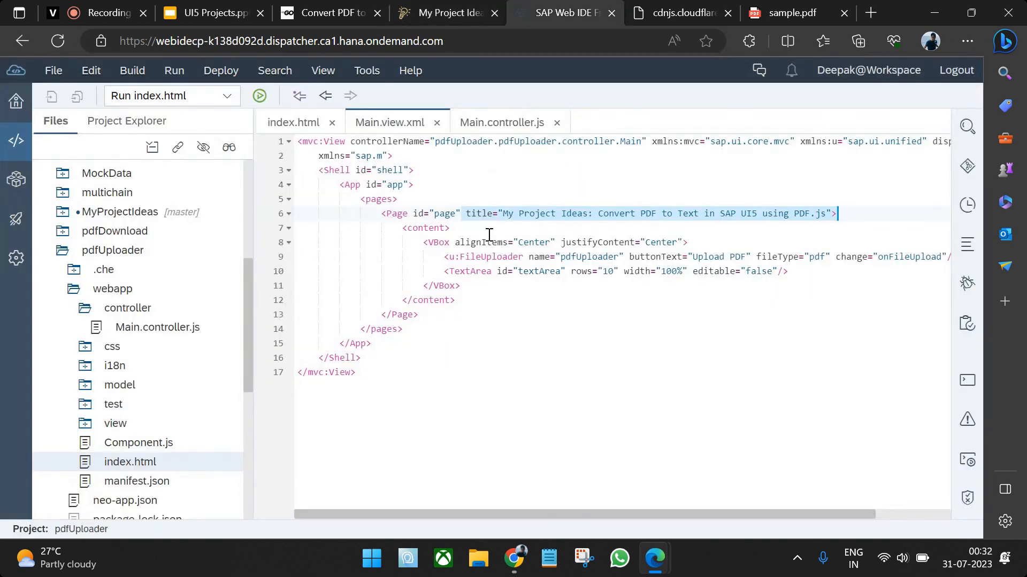
click(470, 271)
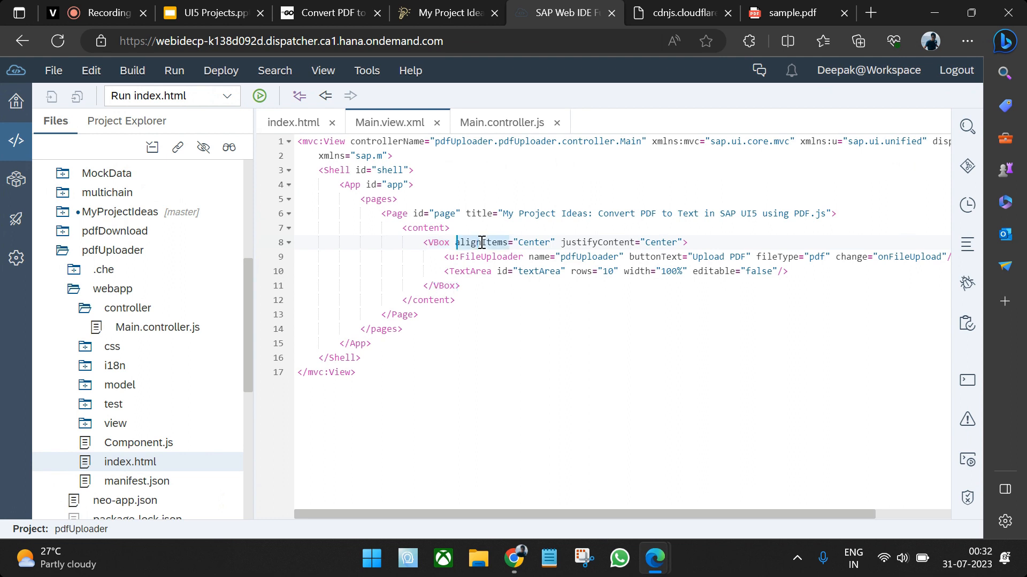
mouse_move(597, 257)
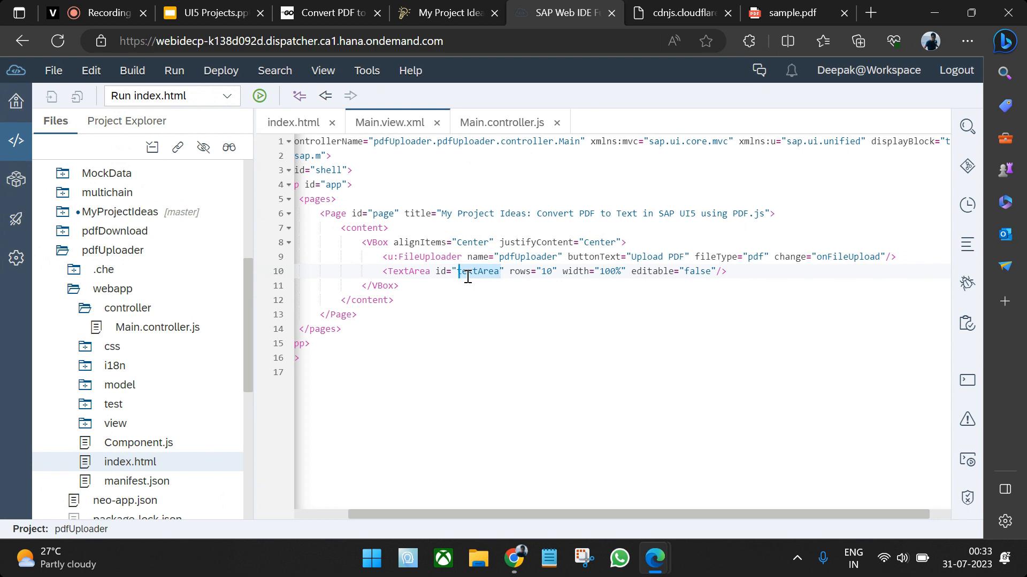
mouse_move(466, 135)
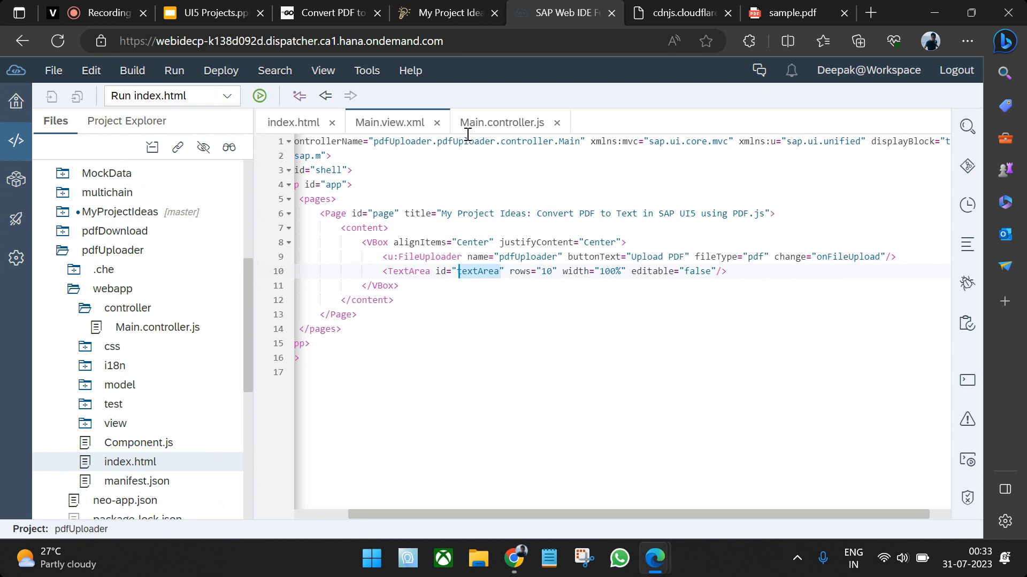
Step: Open Main.controller.js and highlight the uploaded-file line and Uint8Array conversion in onFileUpload
click(504, 122)
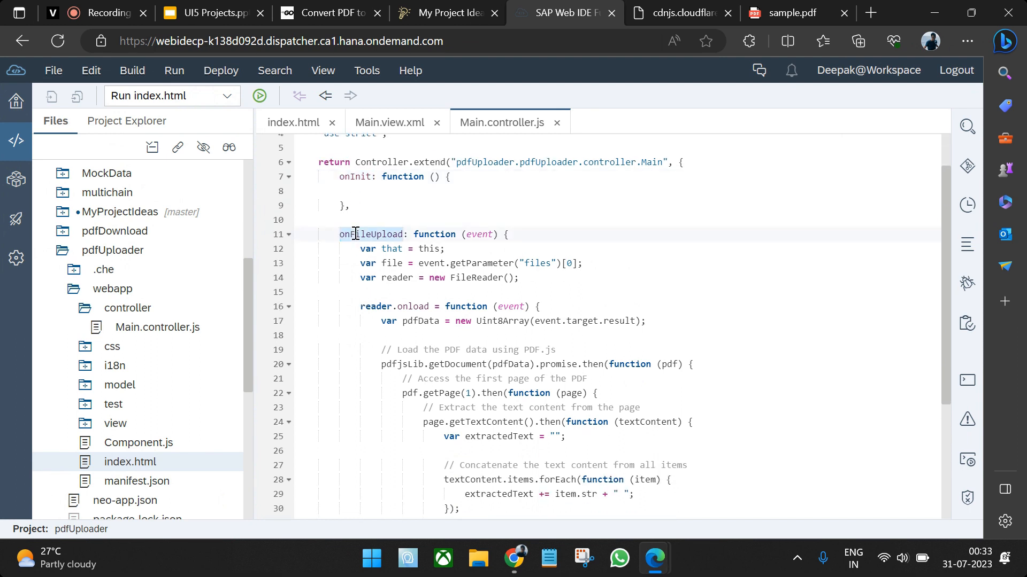
scroll(down, 3)
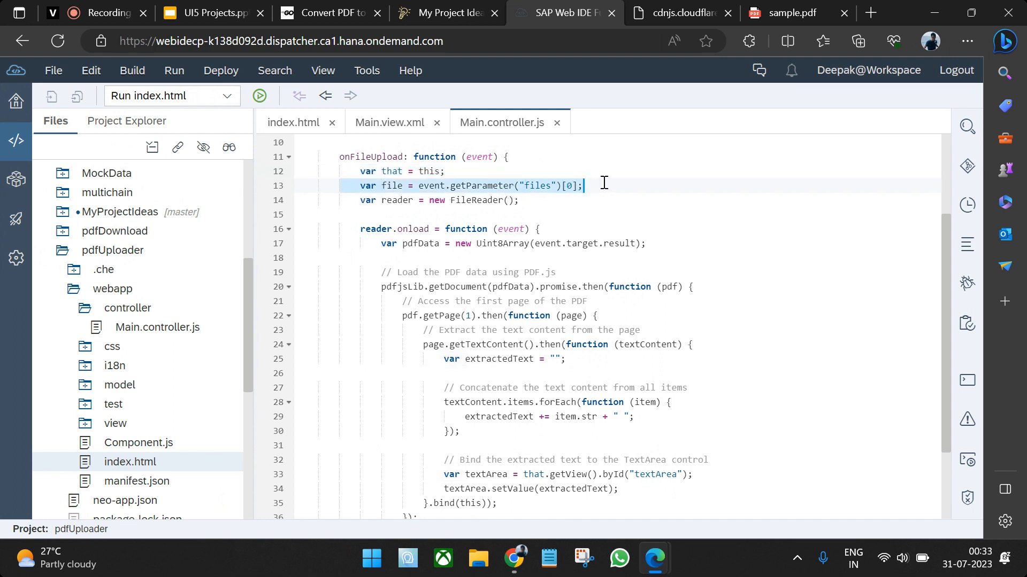
double_click(480, 157)
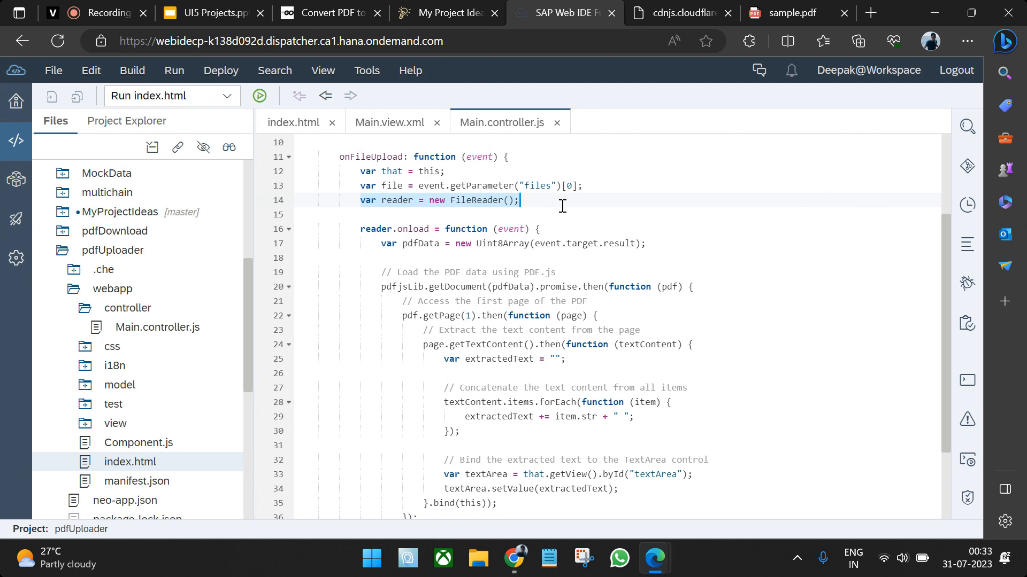
click(541, 230)
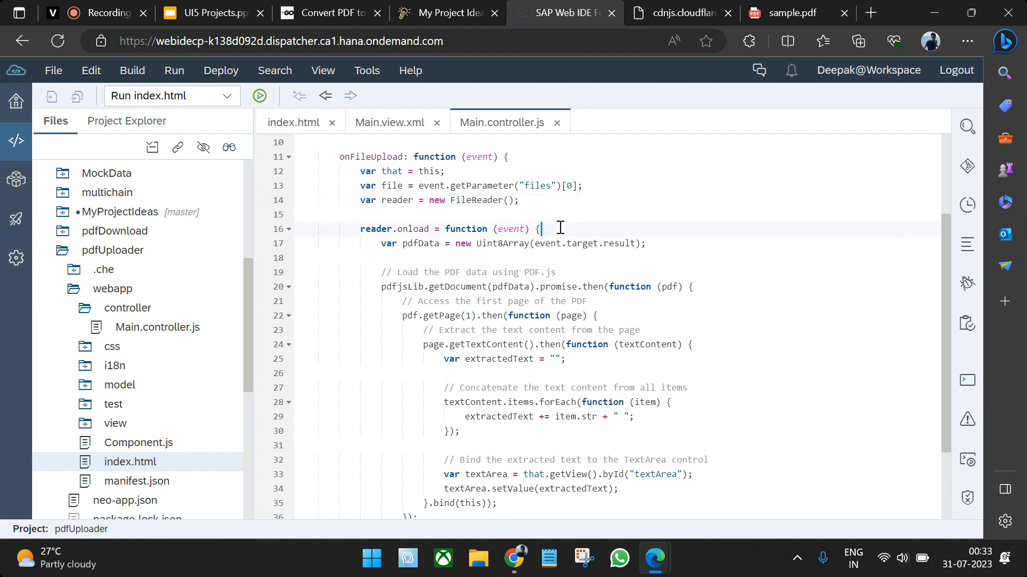
scroll(down, 3)
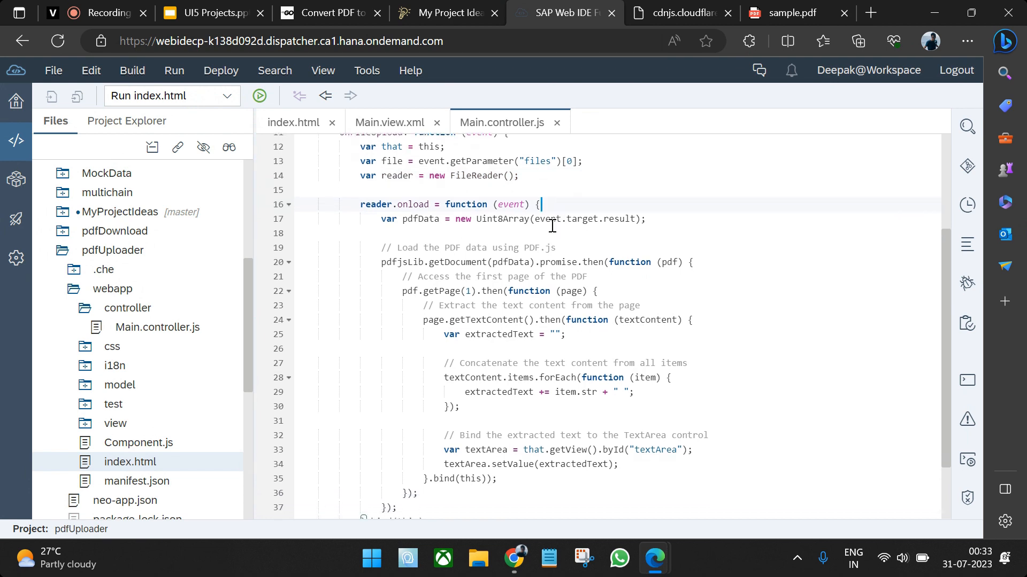
mouse_move(467, 225)
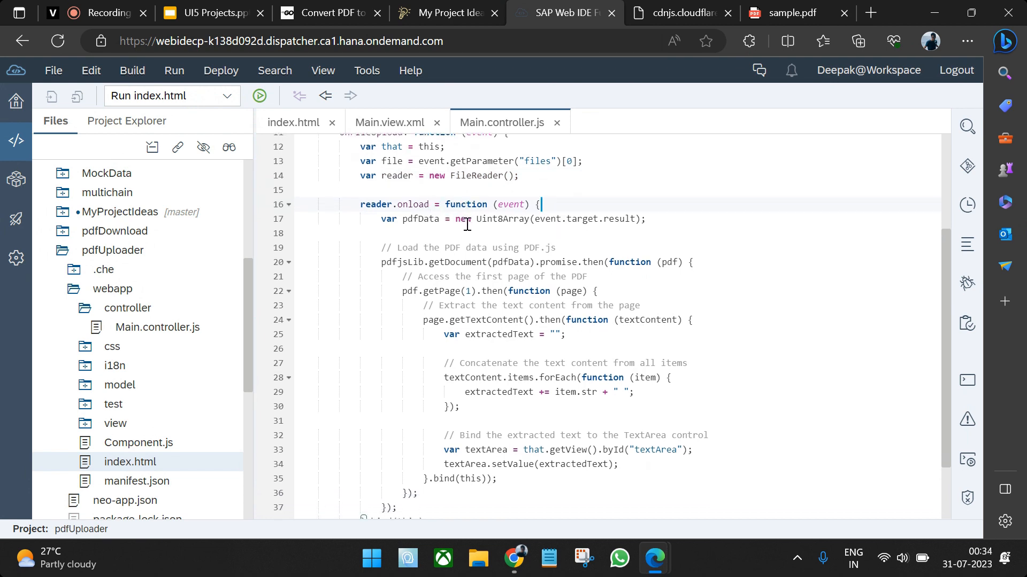
double_click(503, 219)
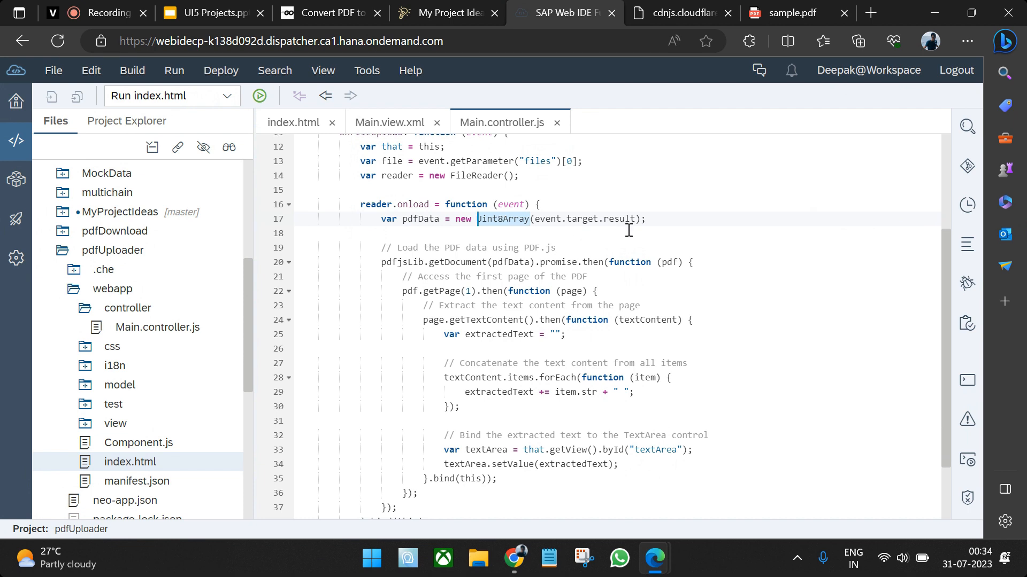
Step: Highlight the pdfData passed to getDocument and the line concatenating each text item
scroll(down, 3)
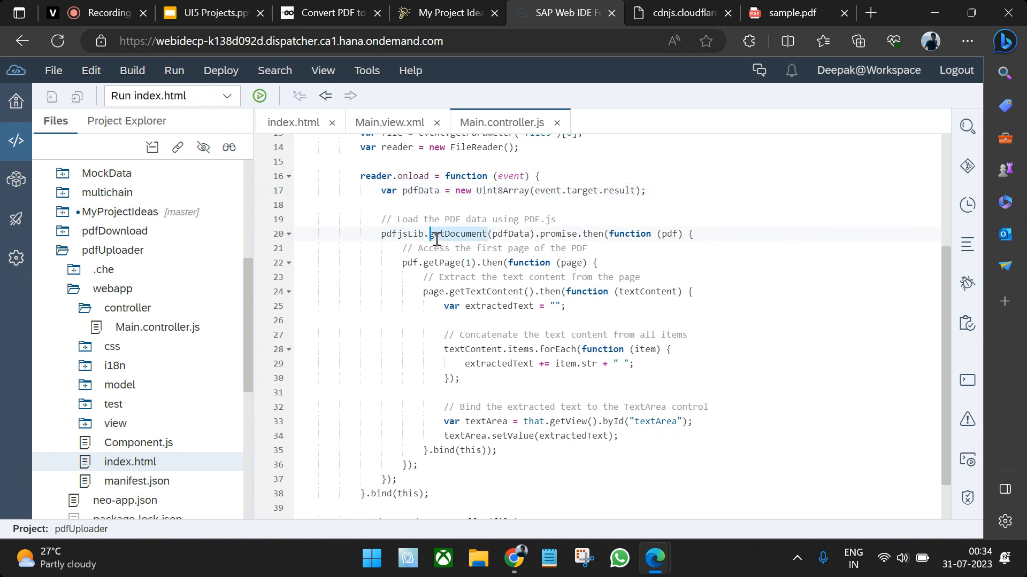
double_click(512, 233)
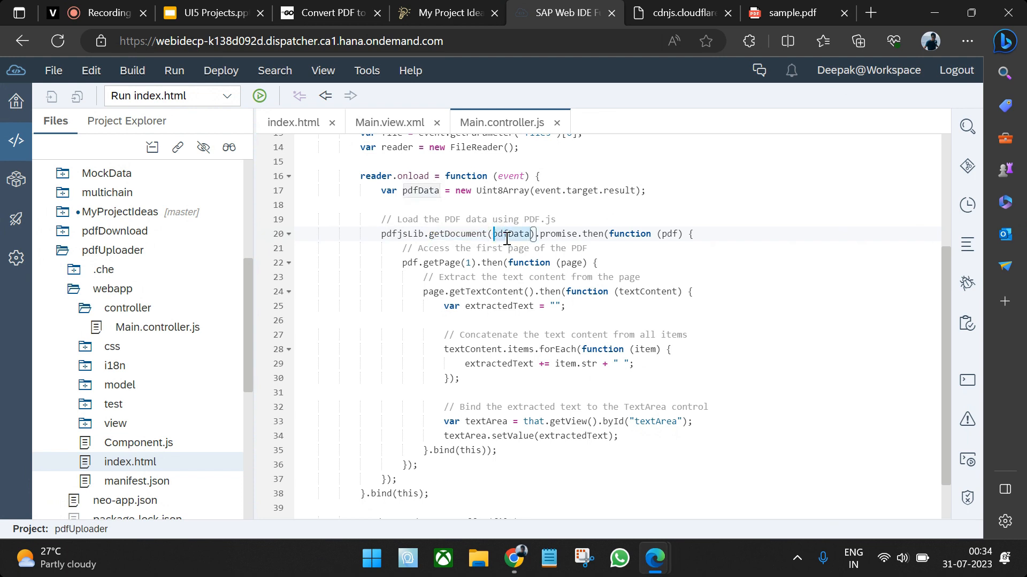
click(692, 234)
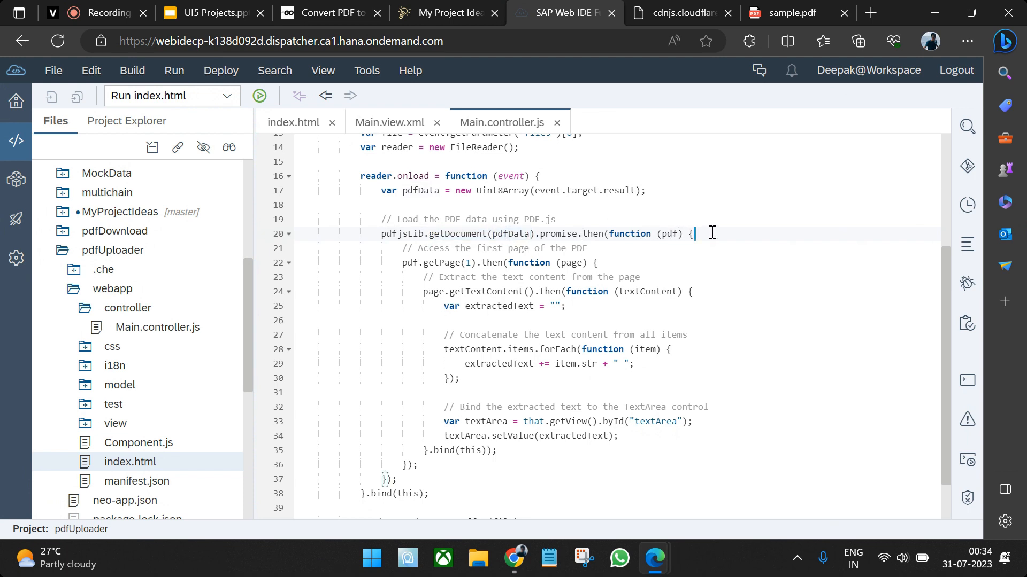
scroll(down, 3)
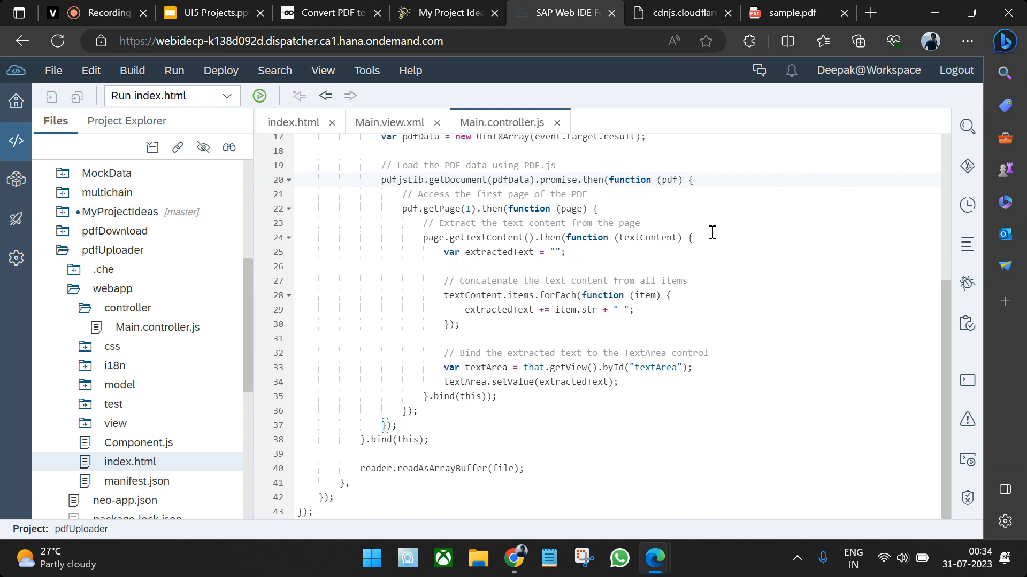
mouse_move(601, 241)
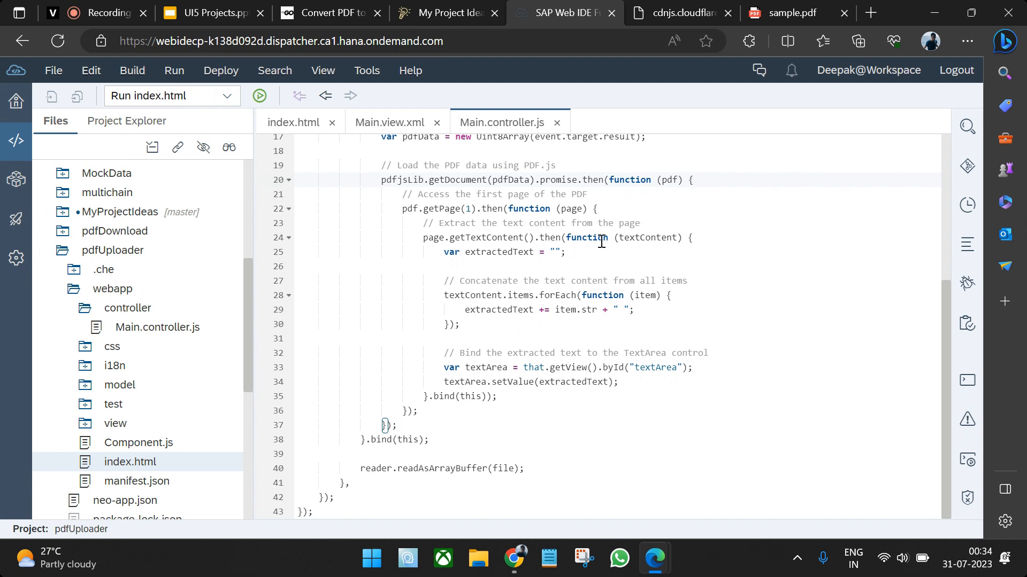
double_click(652, 238)
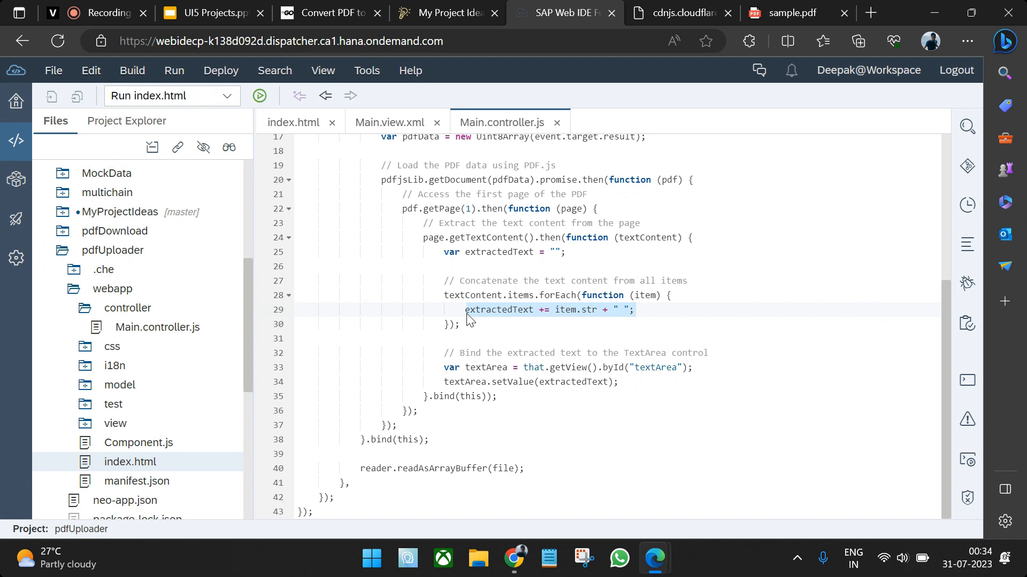
double_click(488, 368)
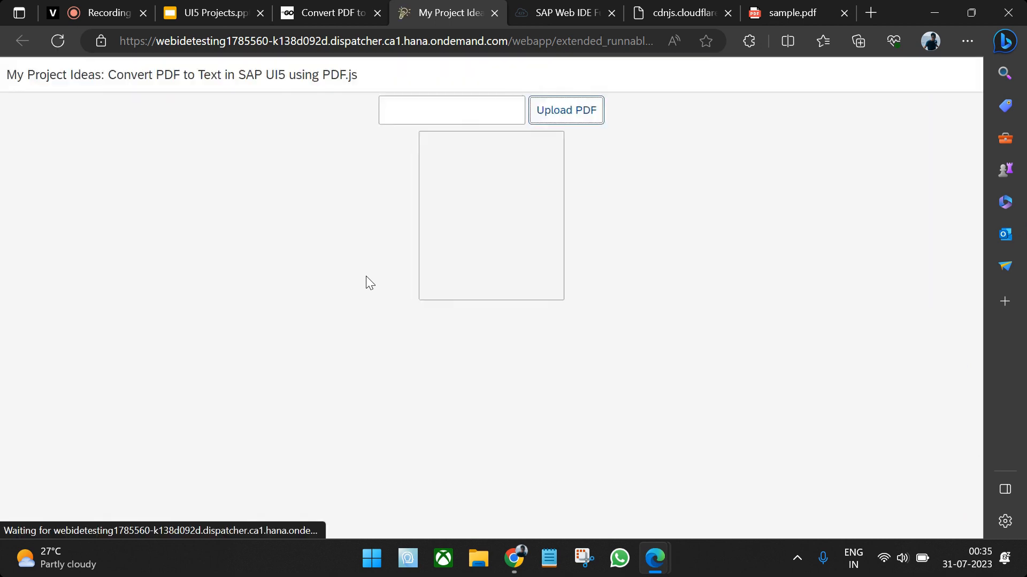
Step: Set a DevTools breakpoint on line 12 of onFileUpload and upload sample.pdf
key(F12)
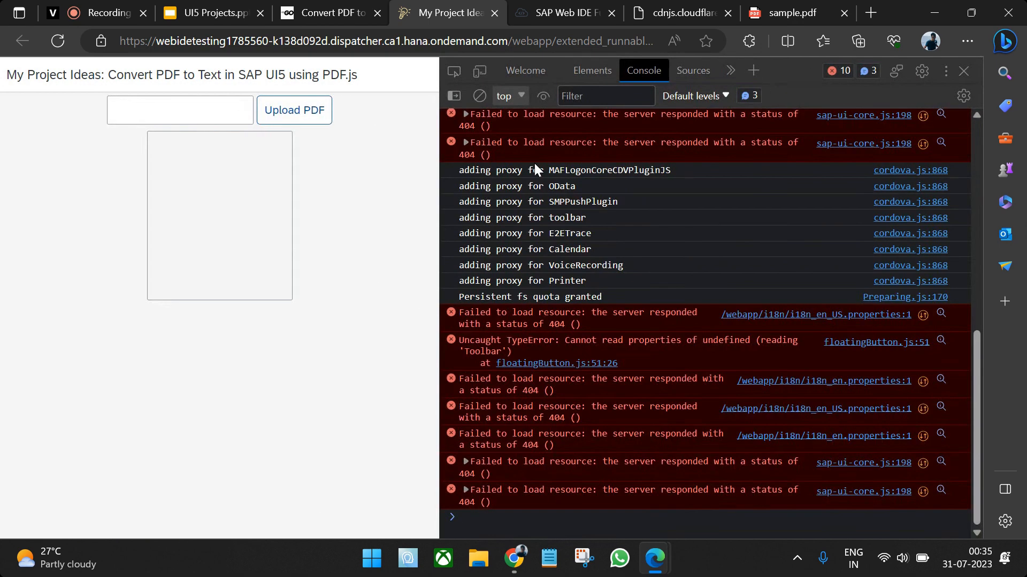
click(693, 71)
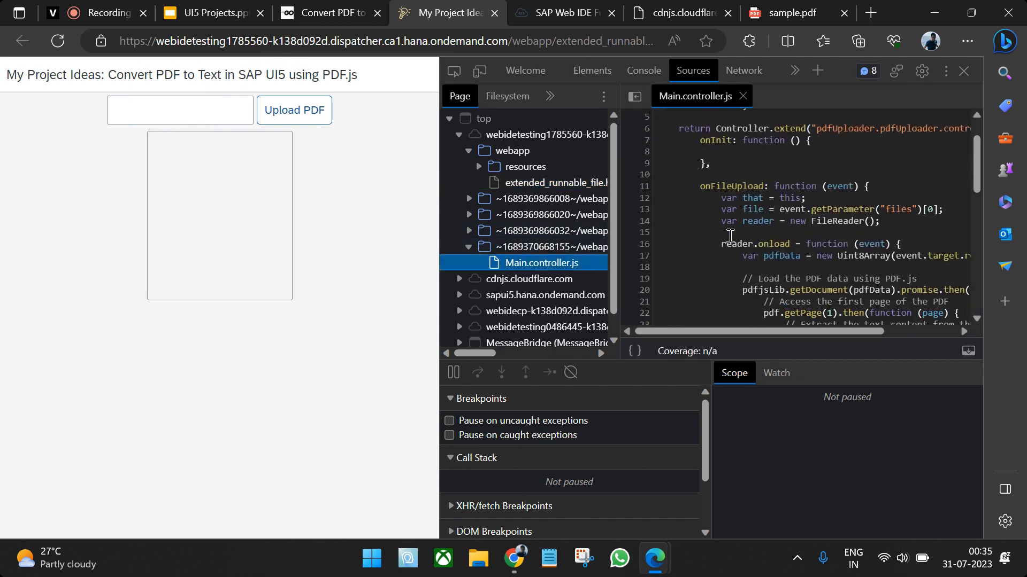
click(644, 198)
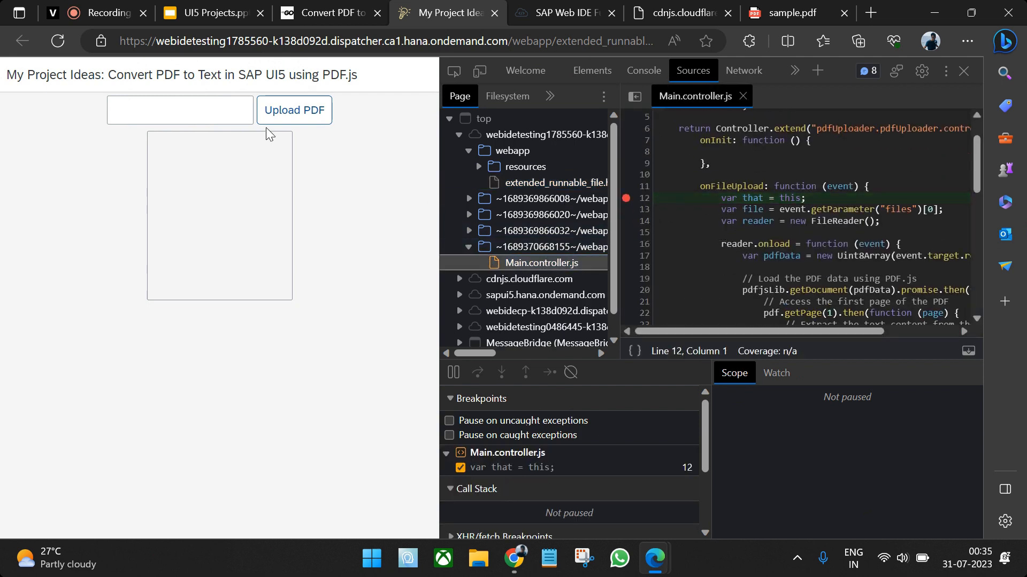
click(294, 109)
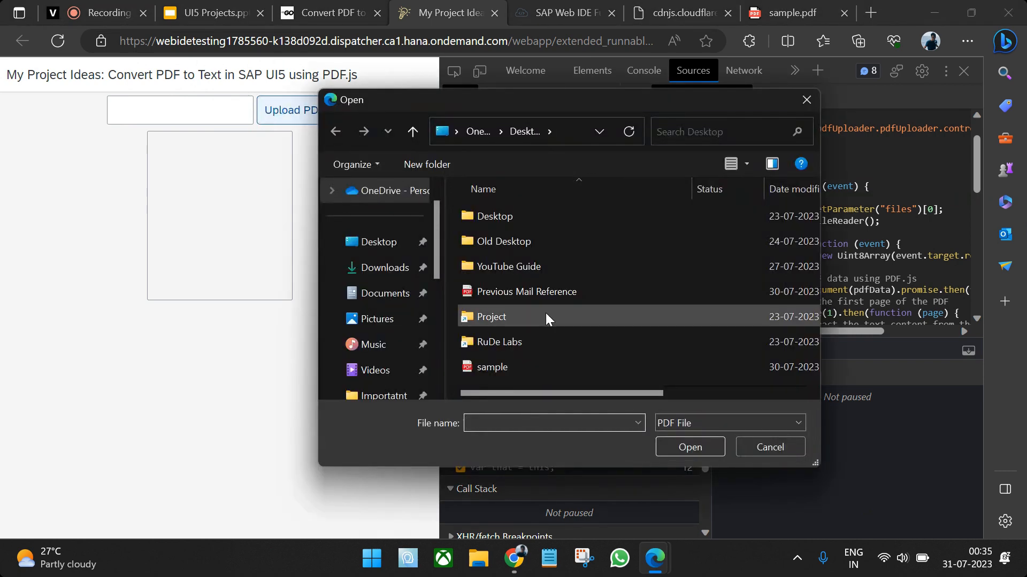
double_click(492, 367)
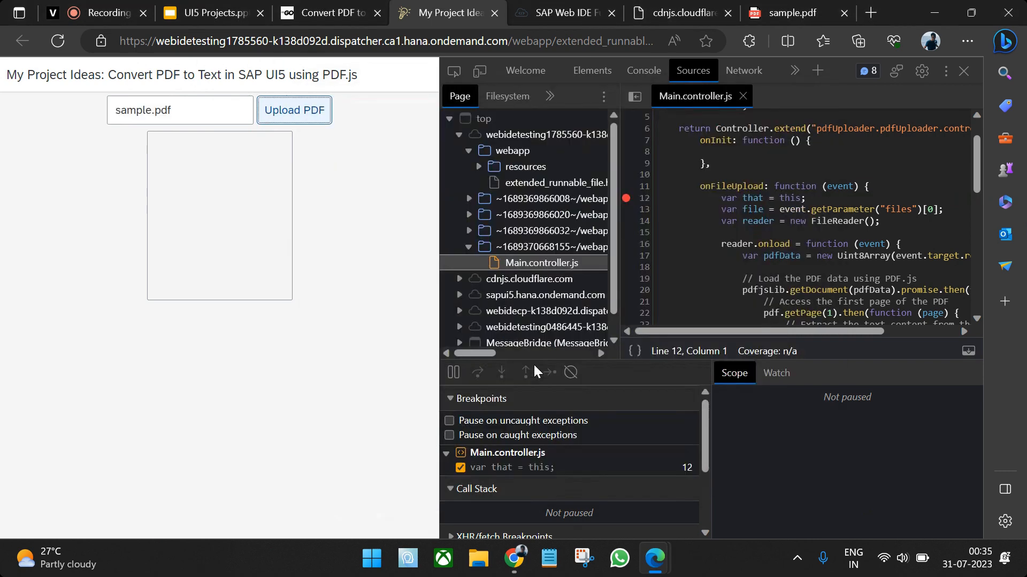
click(294, 110)
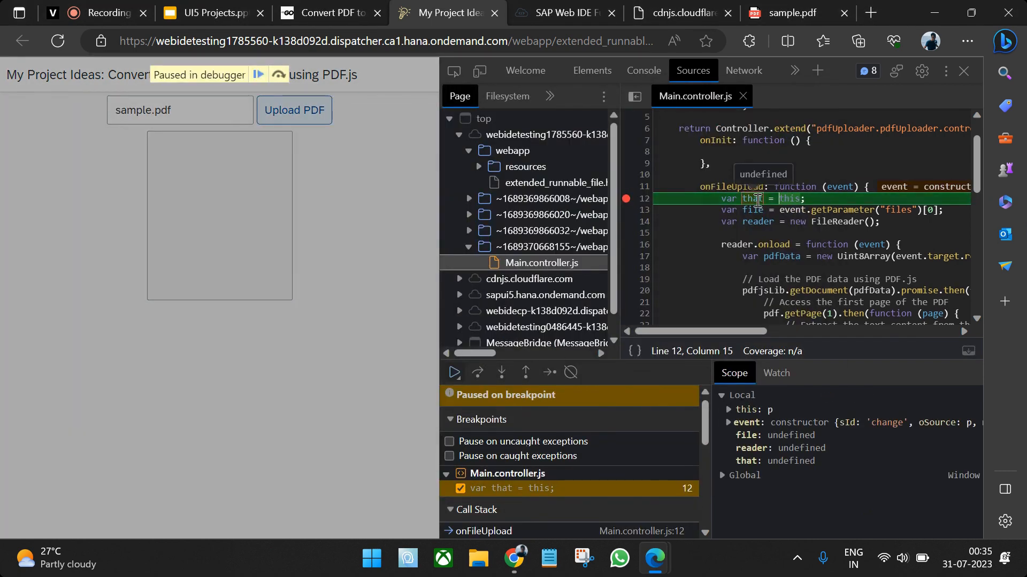
mouse_move(789, 198)
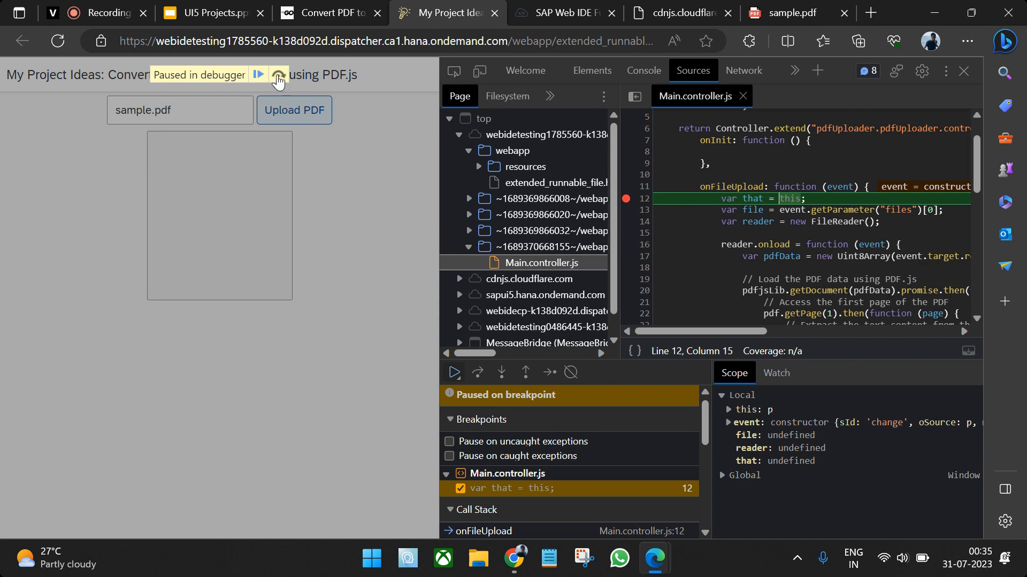
Step: Step over the file and FileReader lines, then breakpoint line 20 at pdfjsLib.getDocument
click(477, 372)
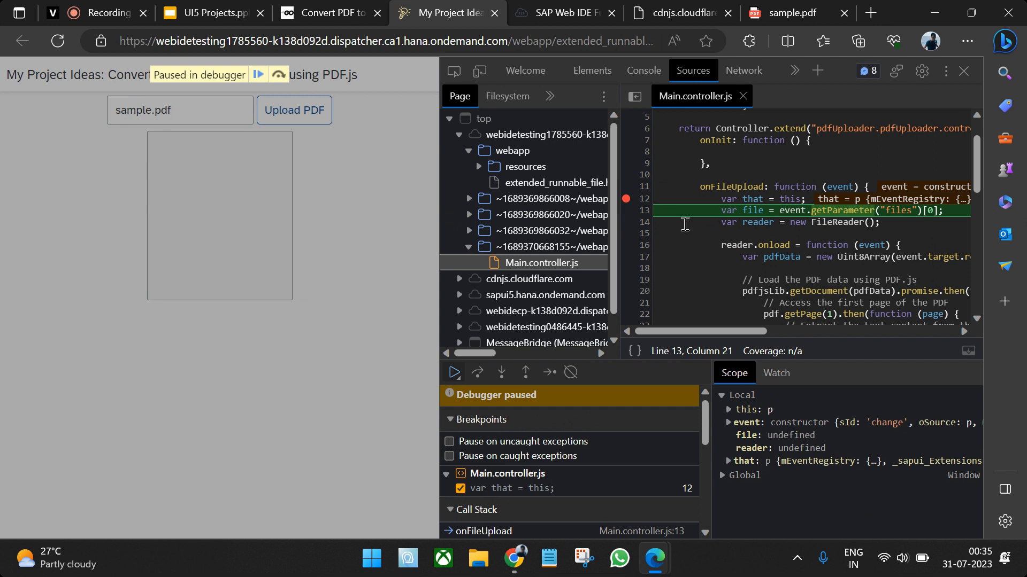
scroll(down, 3)
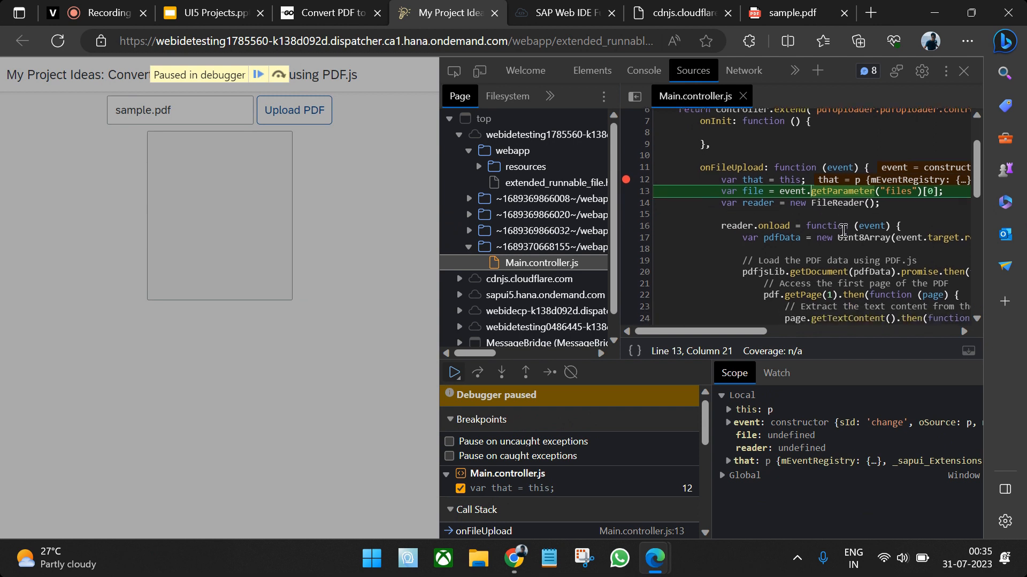
scroll(down, 3)
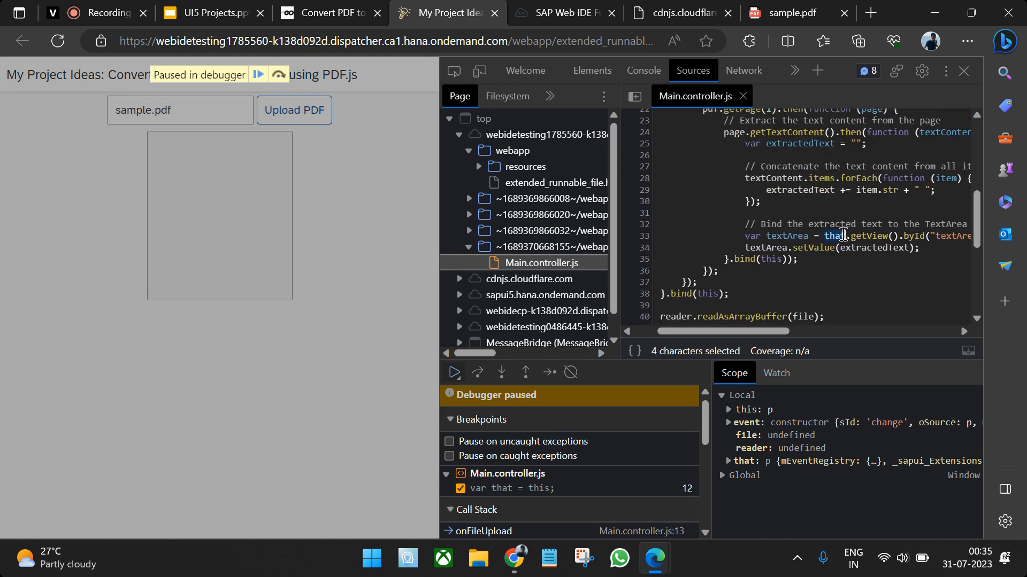
scroll(up, 3)
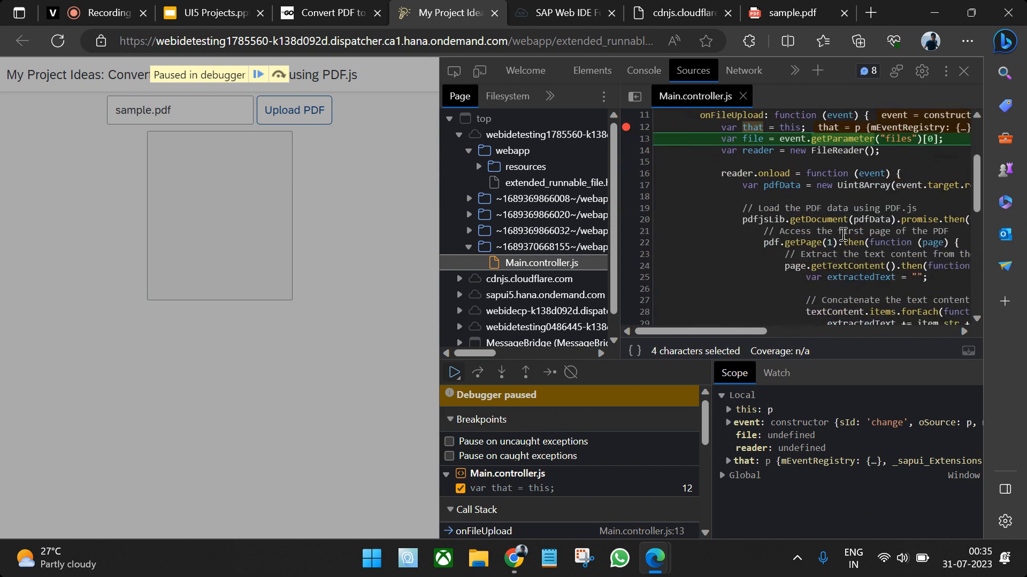
click(501, 372)
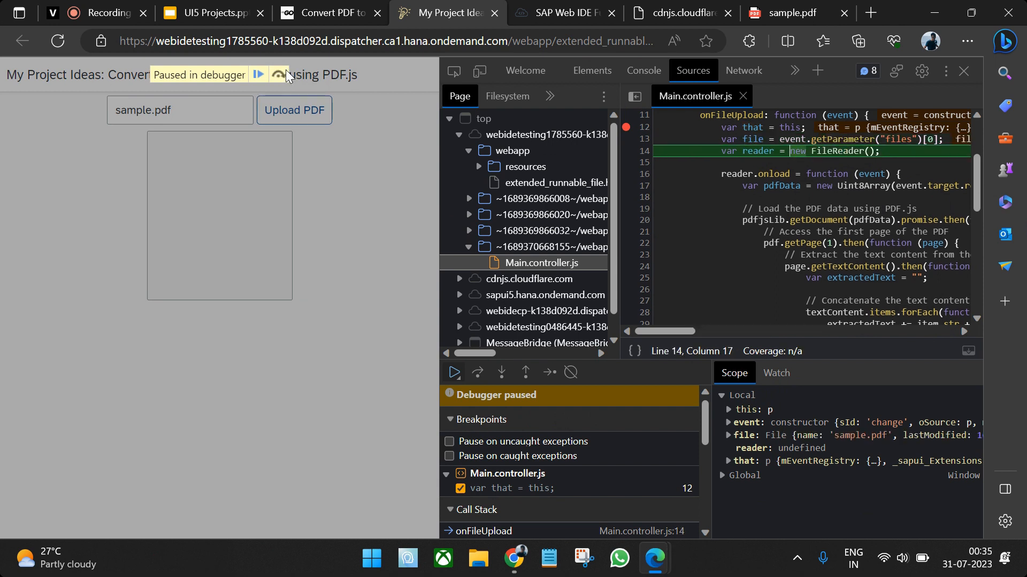
mouse_move(751, 139)
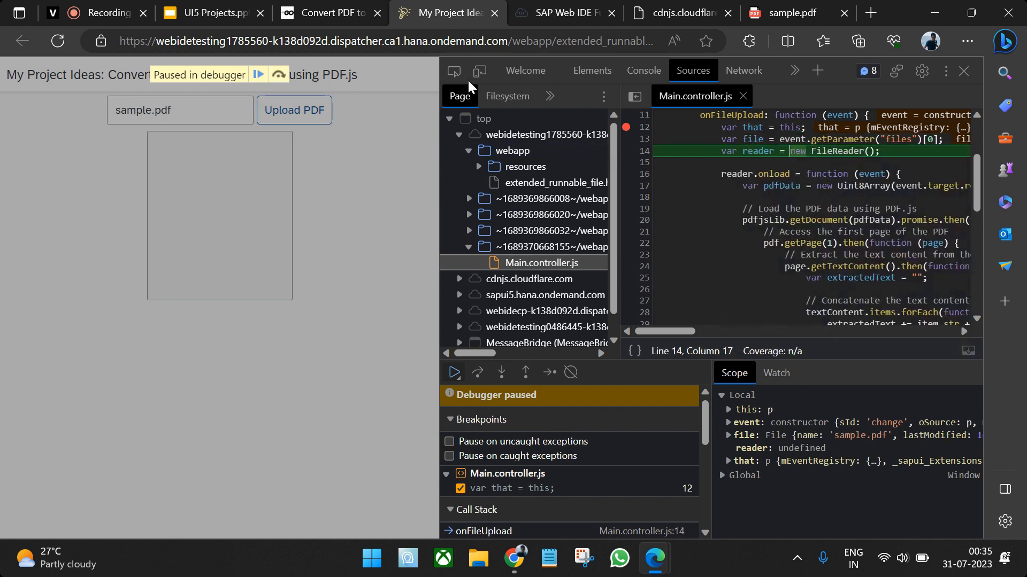
click(477, 372)
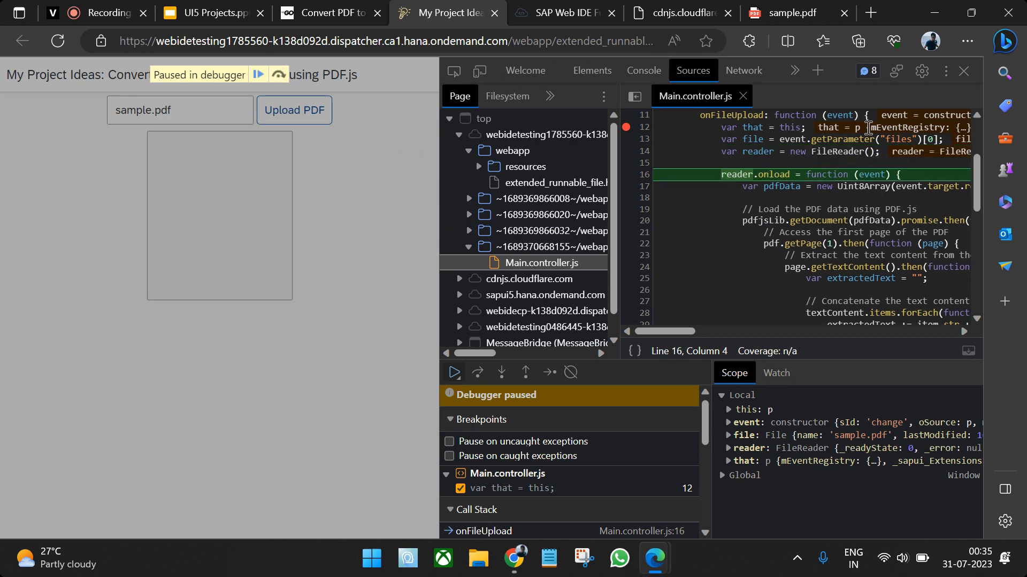
mouse_move(757, 151)
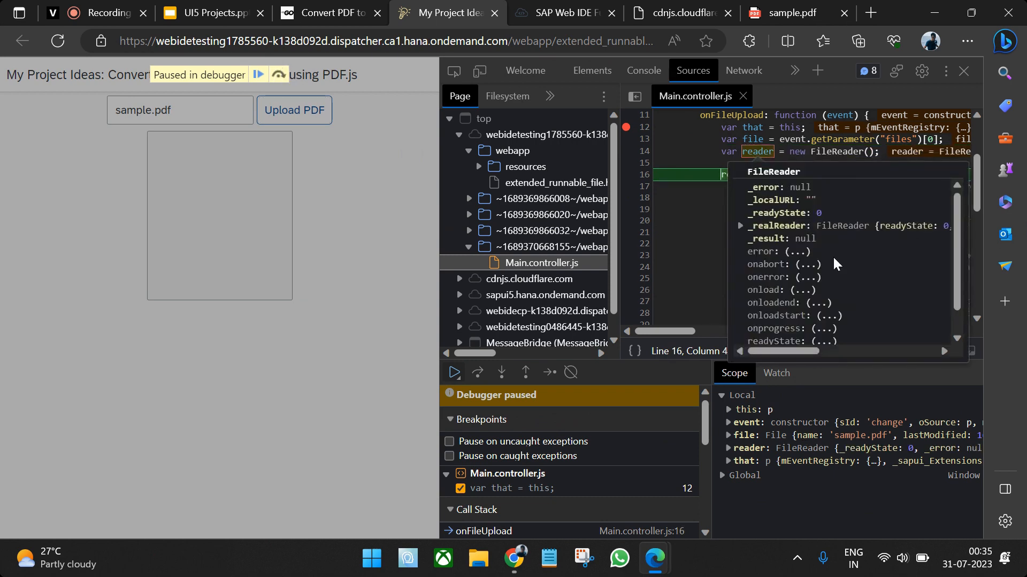
click(679, 231)
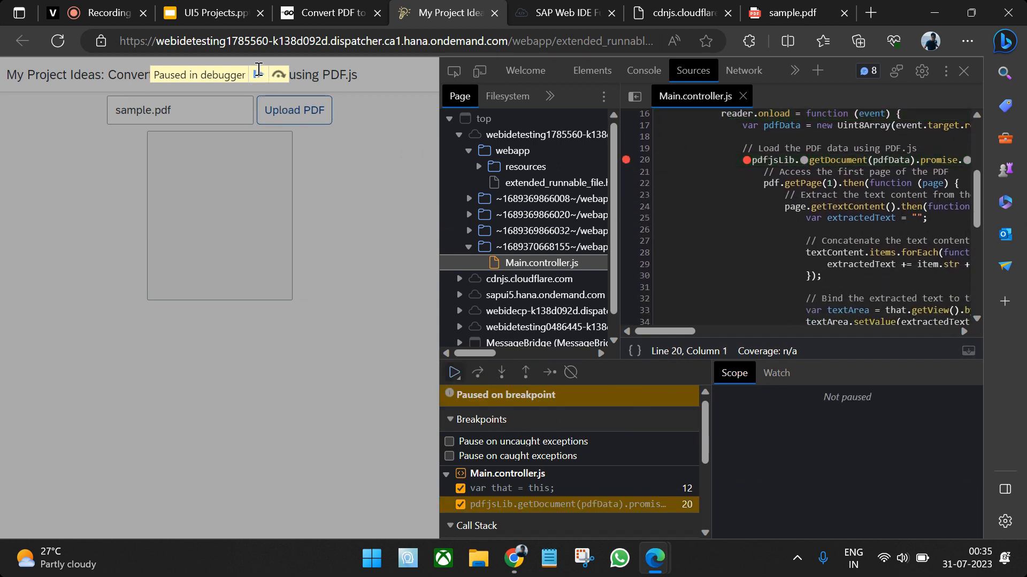
Step: Add breakpoints at the page fetch and text extraction, resuming to the text items loop
click(453, 372)
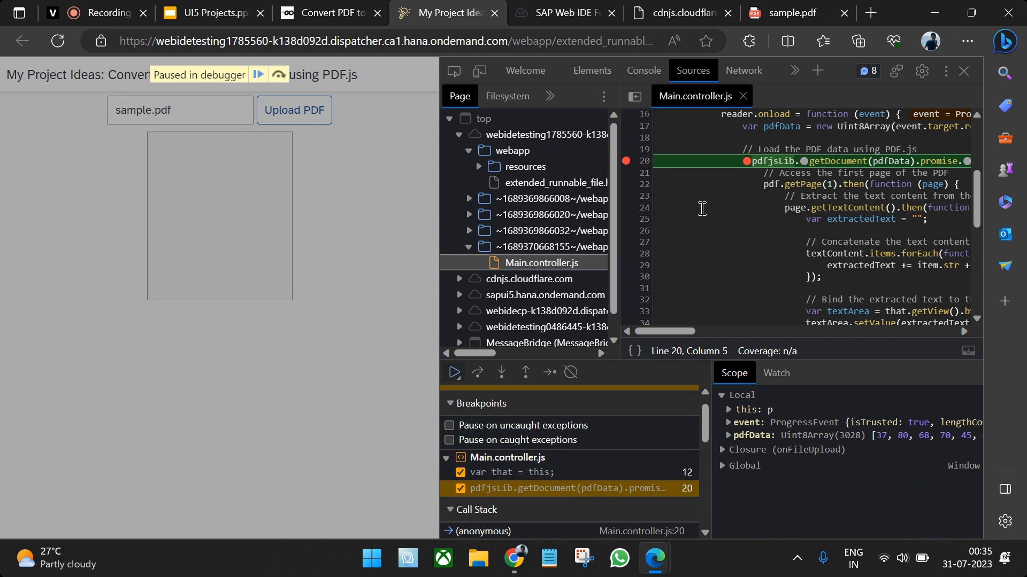
click(477, 373)
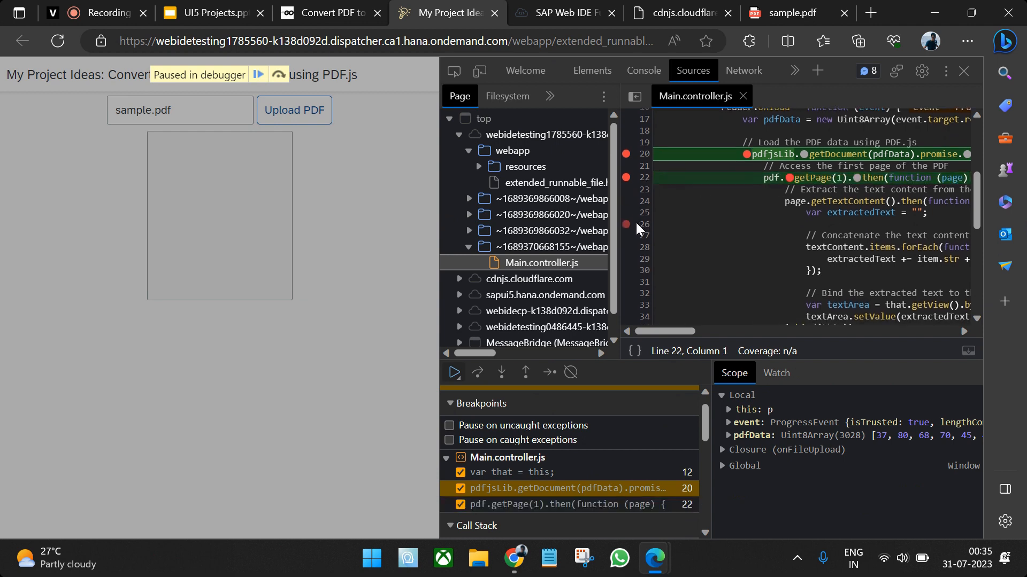
click(476, 372)
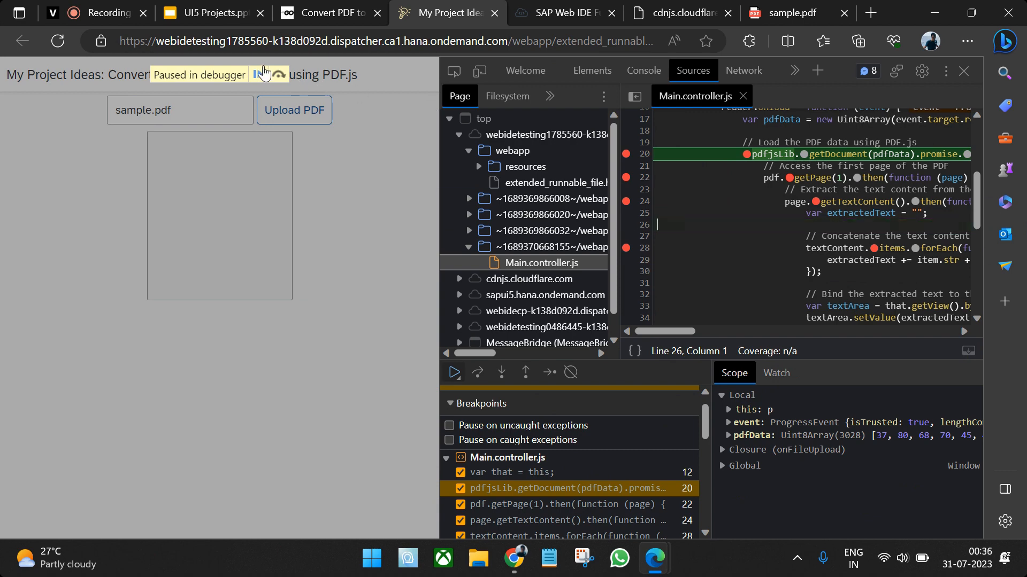
click(476, 372)
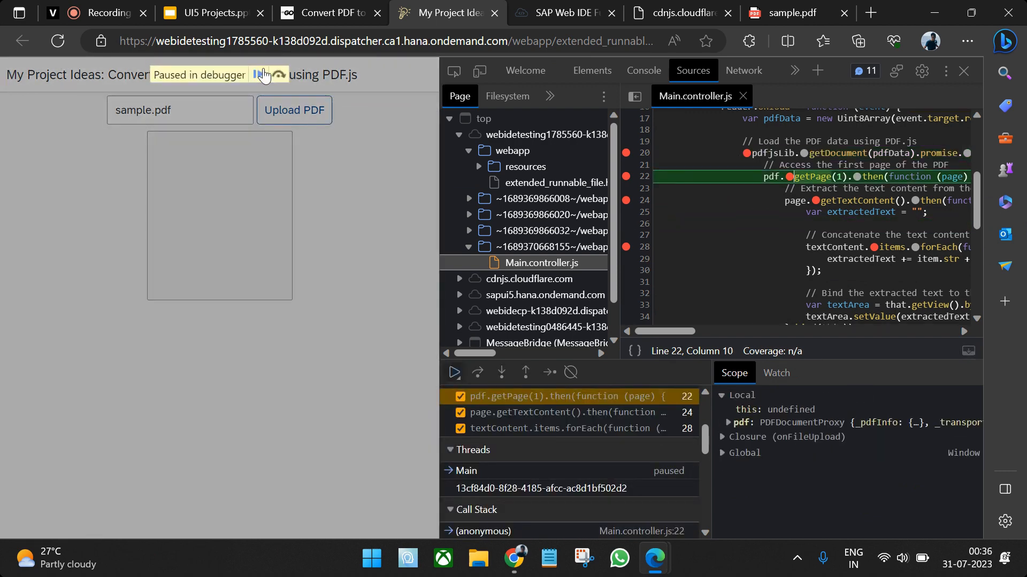
click(477, 372)
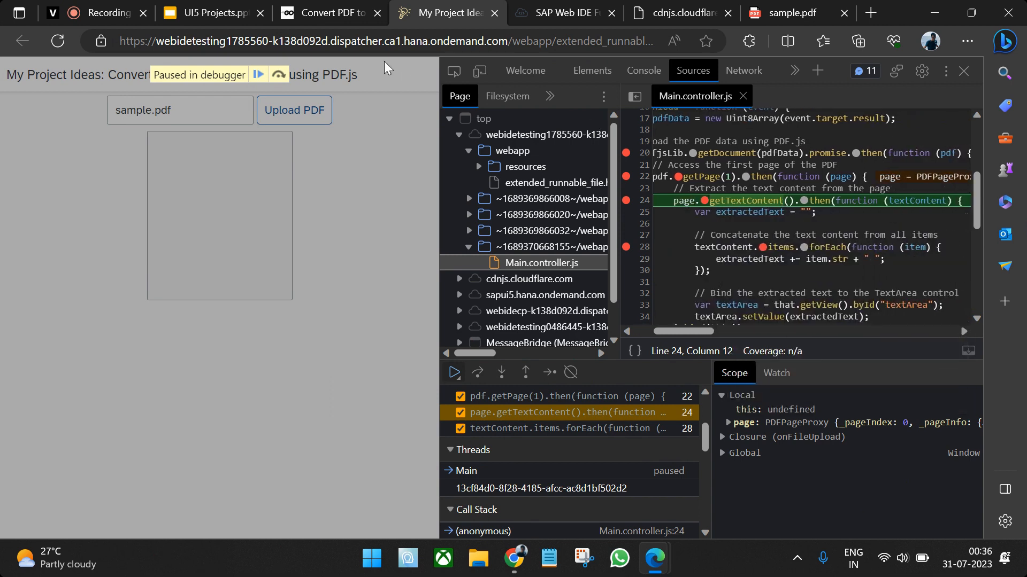
click(476, 372)
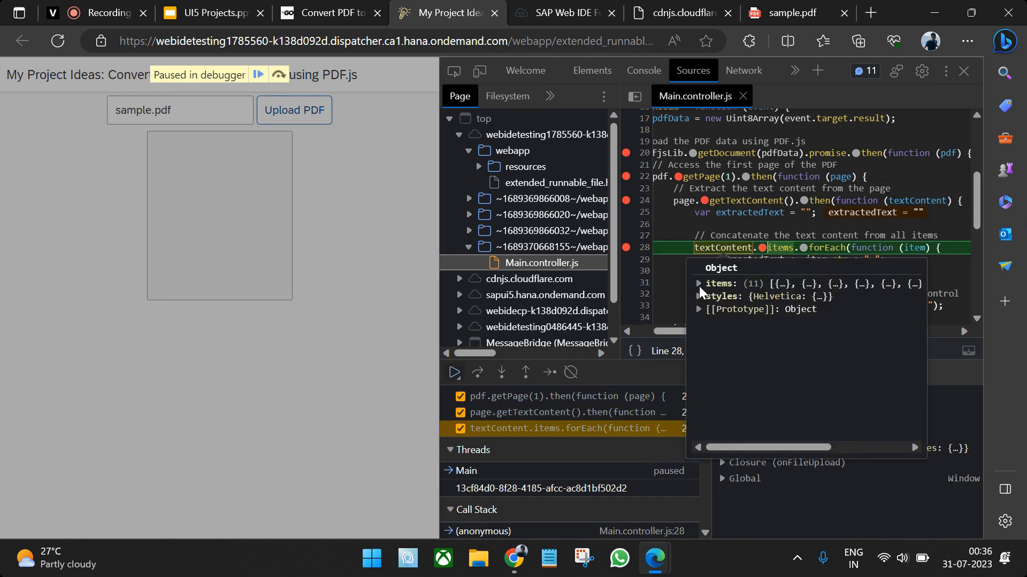
Step: Inspect textContent's 11 text items and add a breakpoint inside the concatenation loop
click(698, 284)
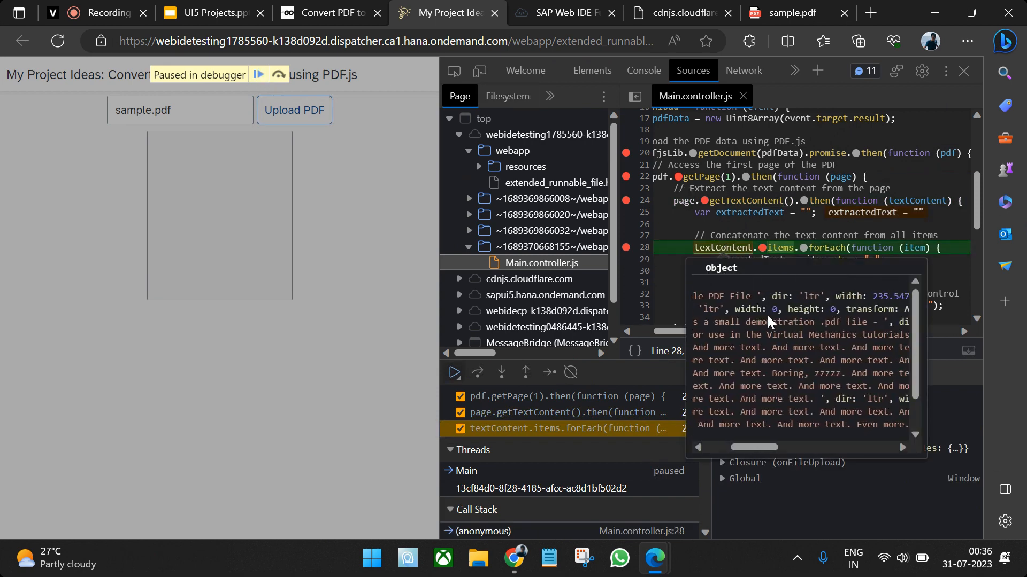
click(697, 283)
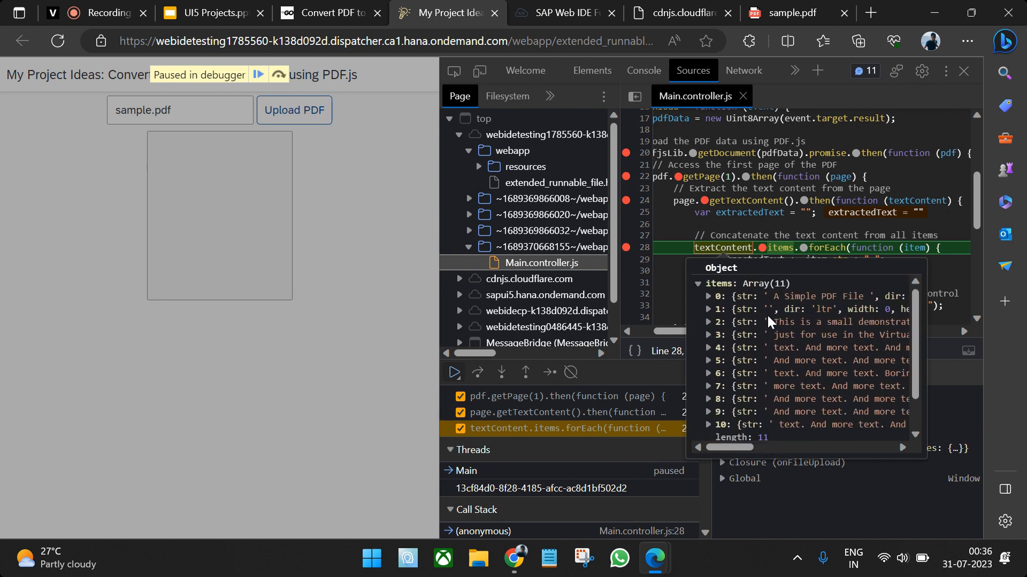
click(736, 247)
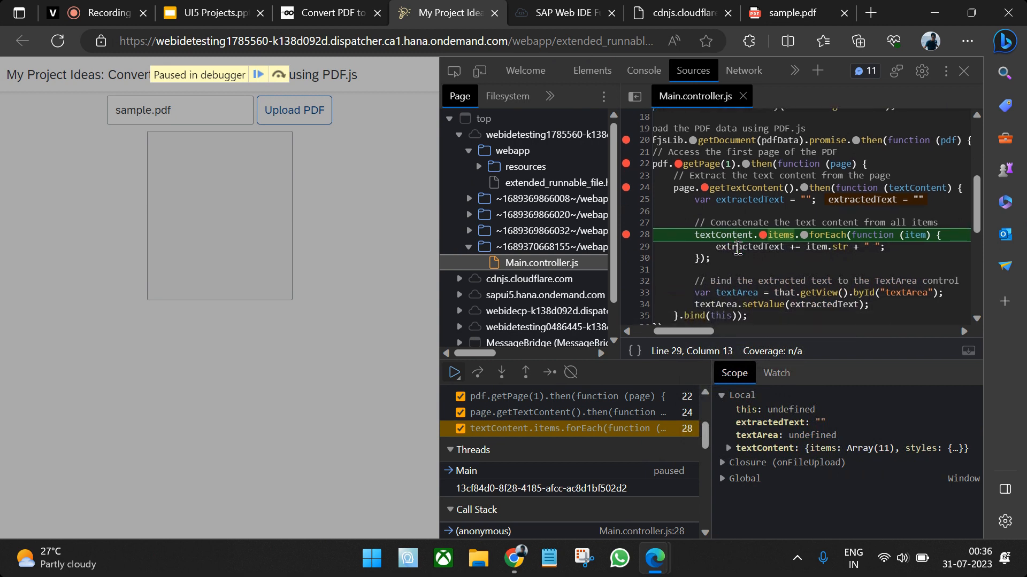
double_click(749, 247)
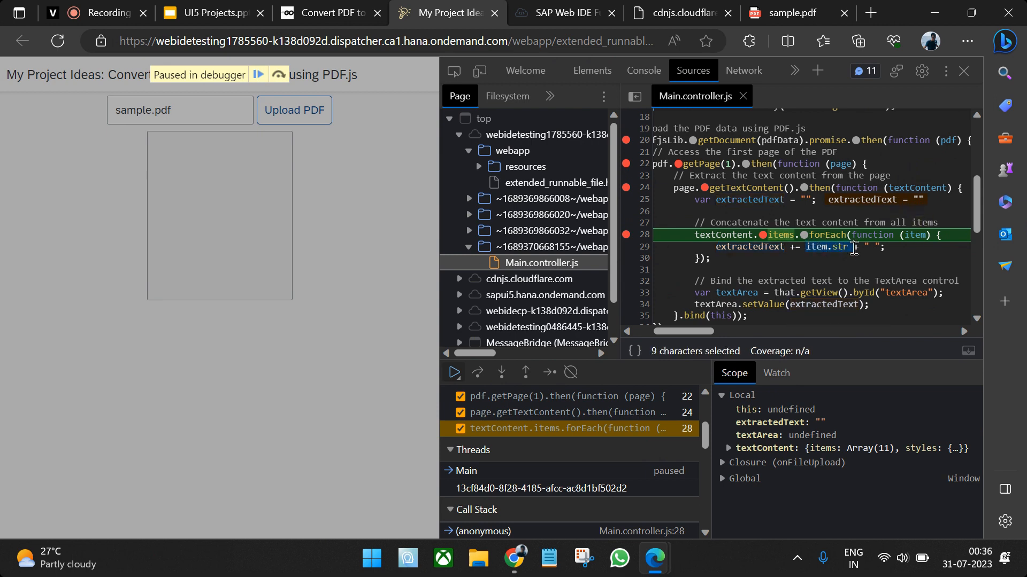
click(872, 247)
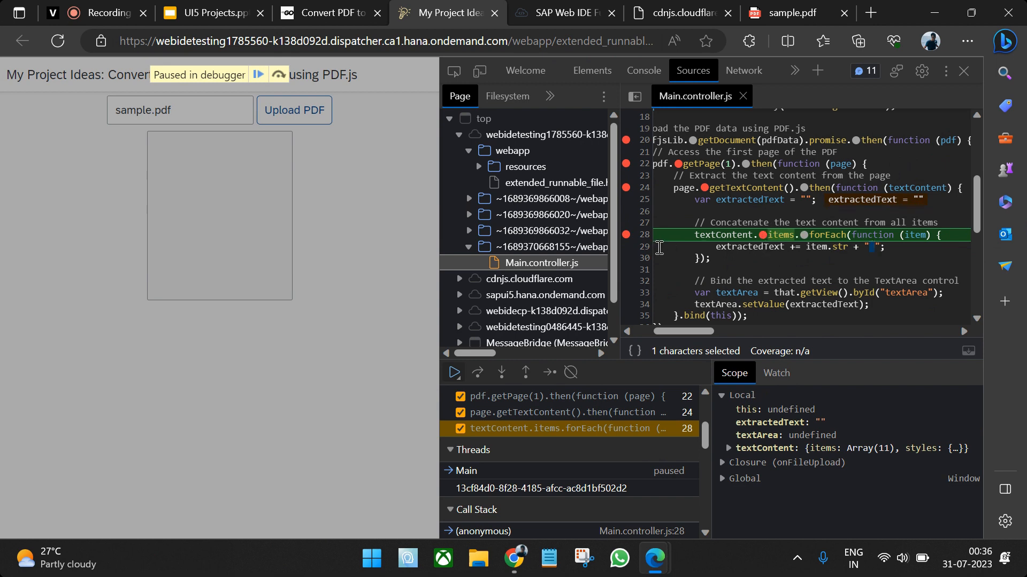
click(476, 373)
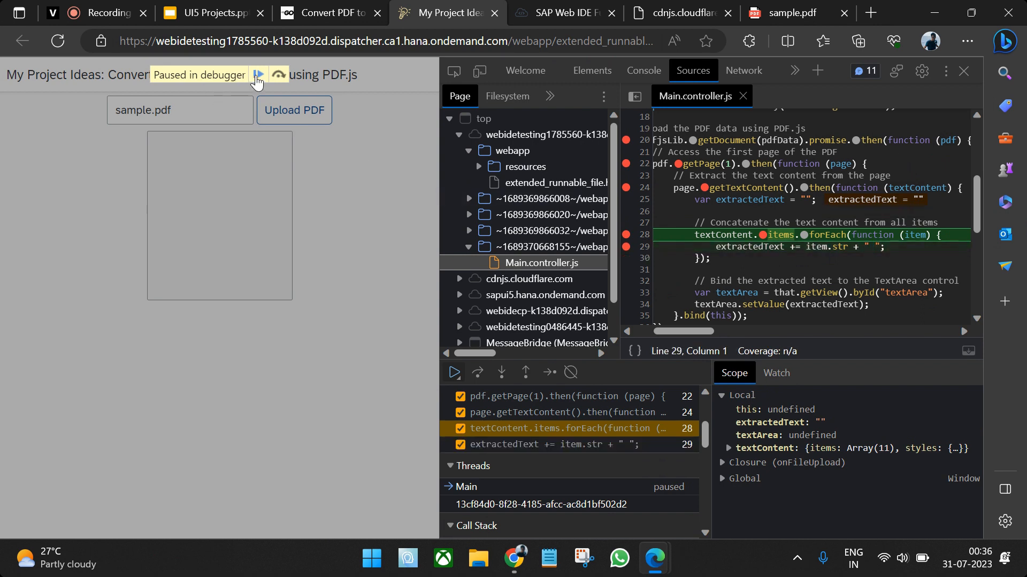
Step: Resume through the forEach iterations, step past the text area lookup, then resume execution
click(477, 373)
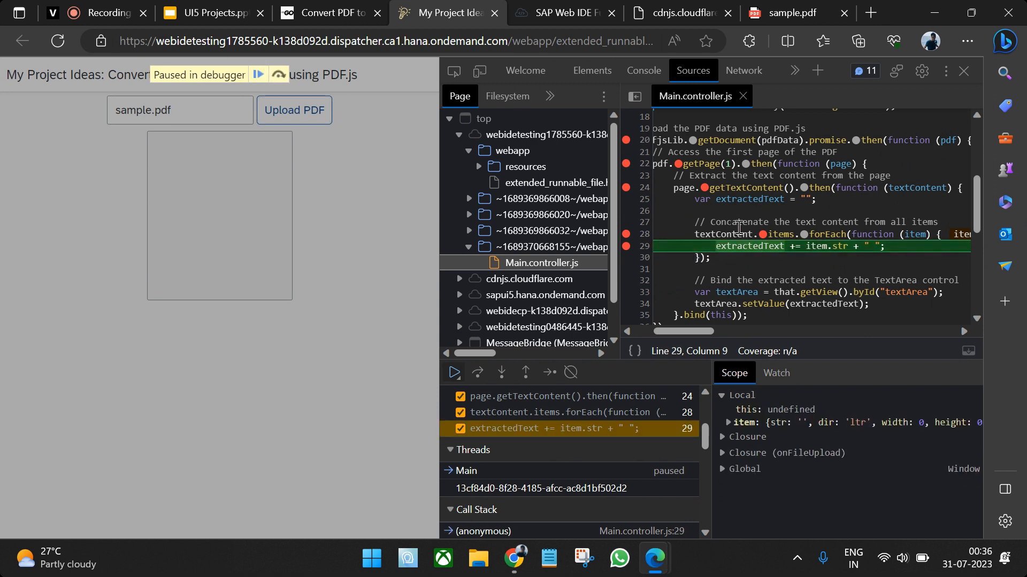
mouse_move(746, 246)
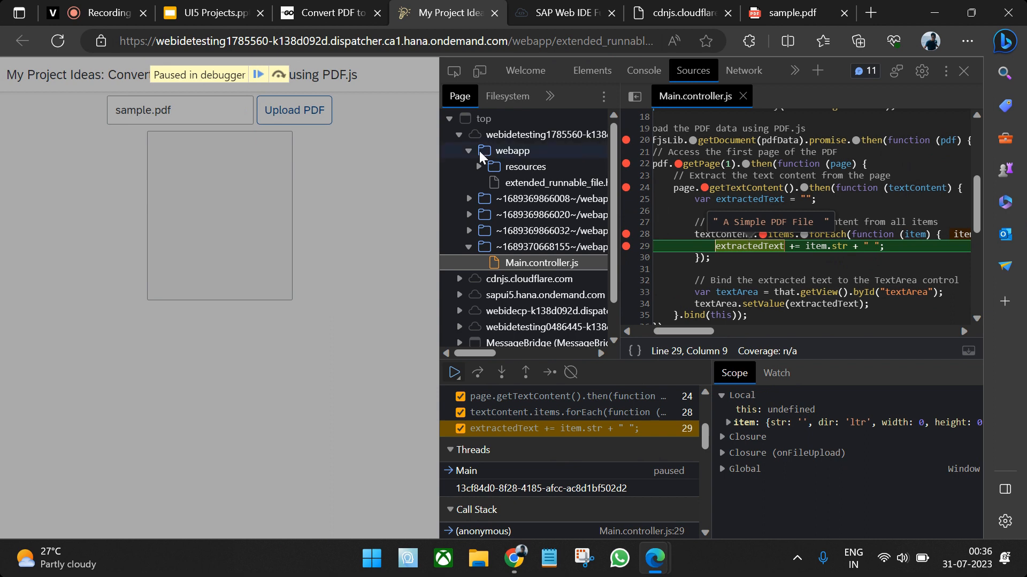
click(476, 372)
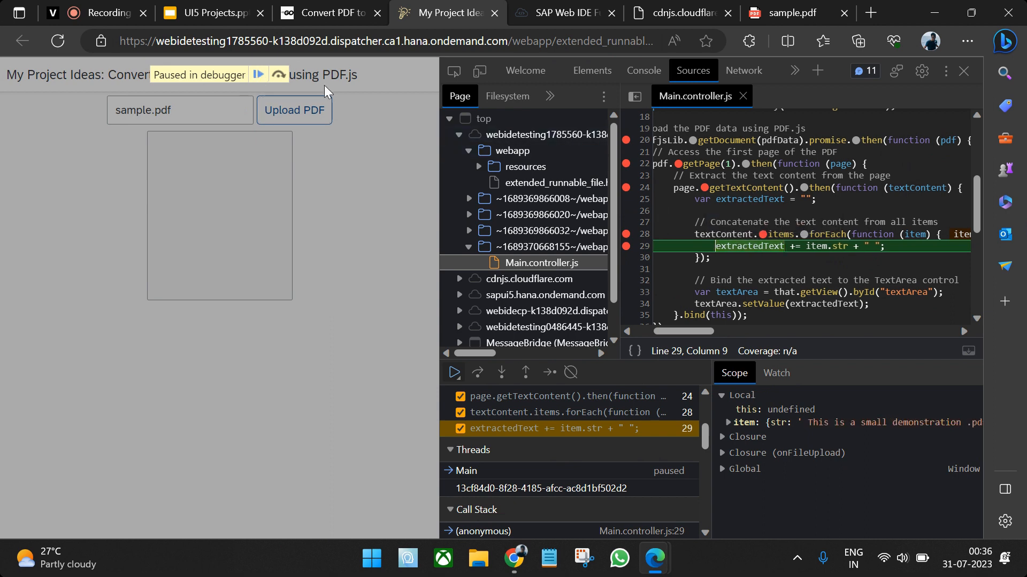
click(477, 373)
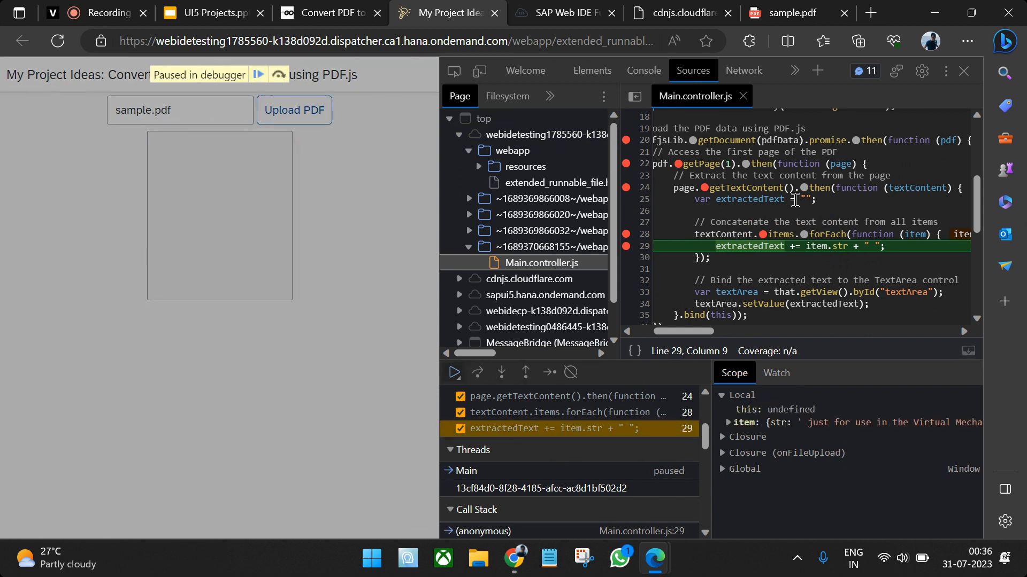
mouse_move(749, 246)
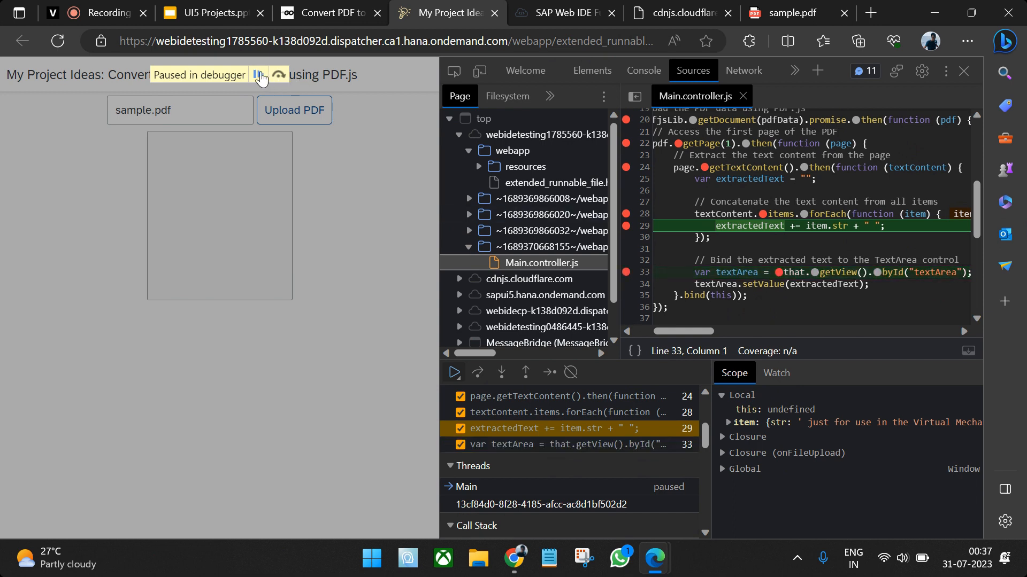
click(476, 372)
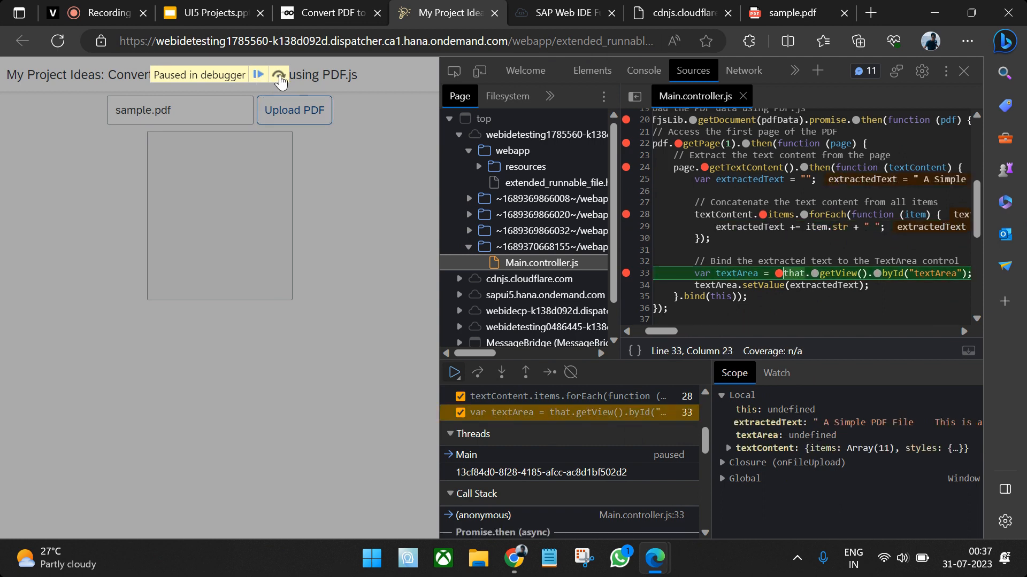
click(477, 372)
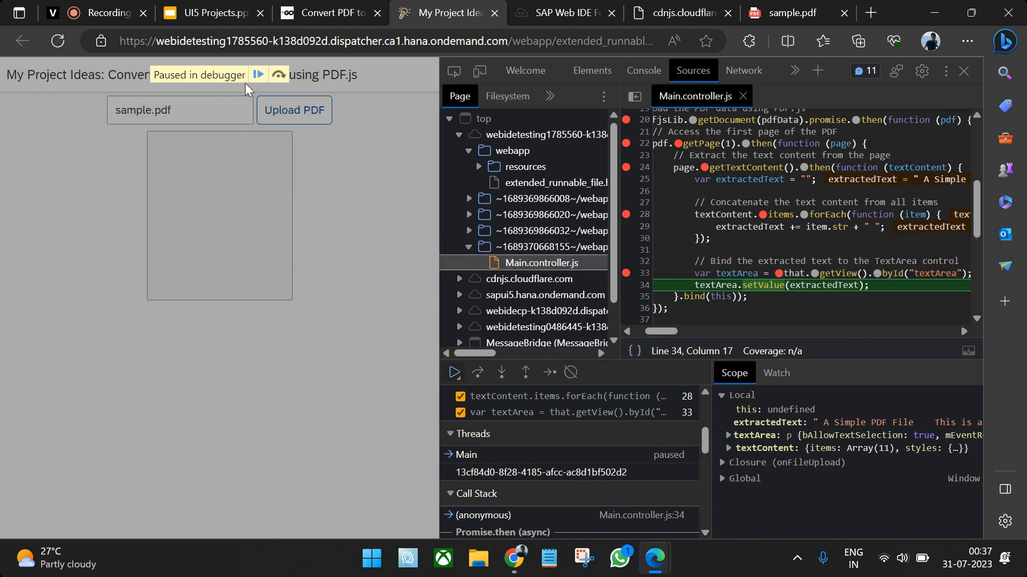
click(453, 373)
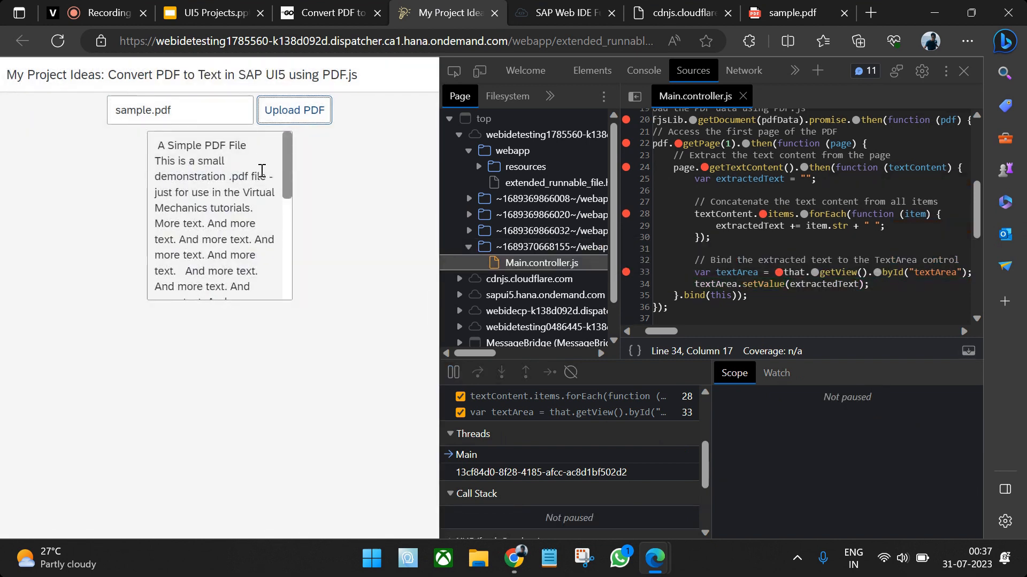